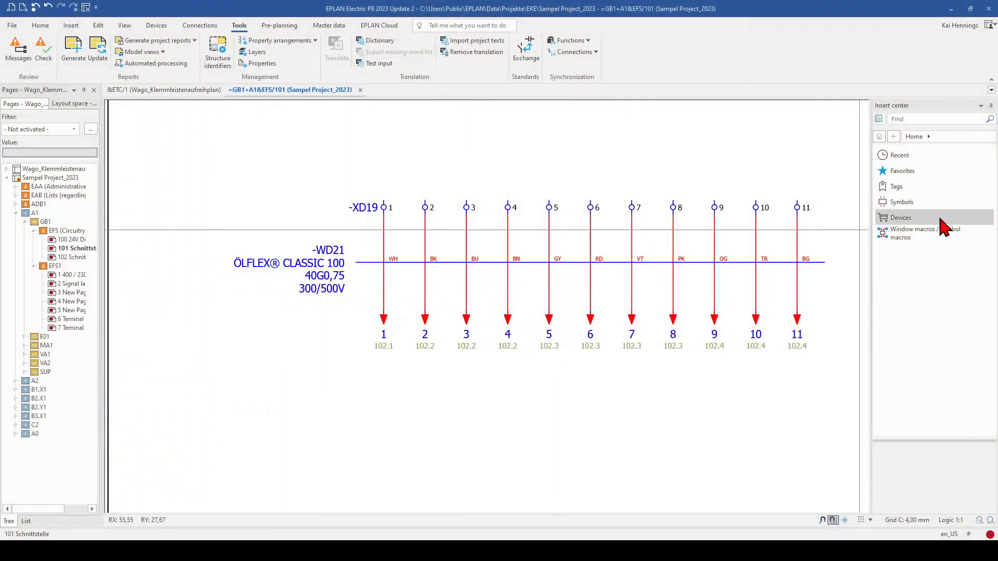
pyautogui.moveTo(385, 321)
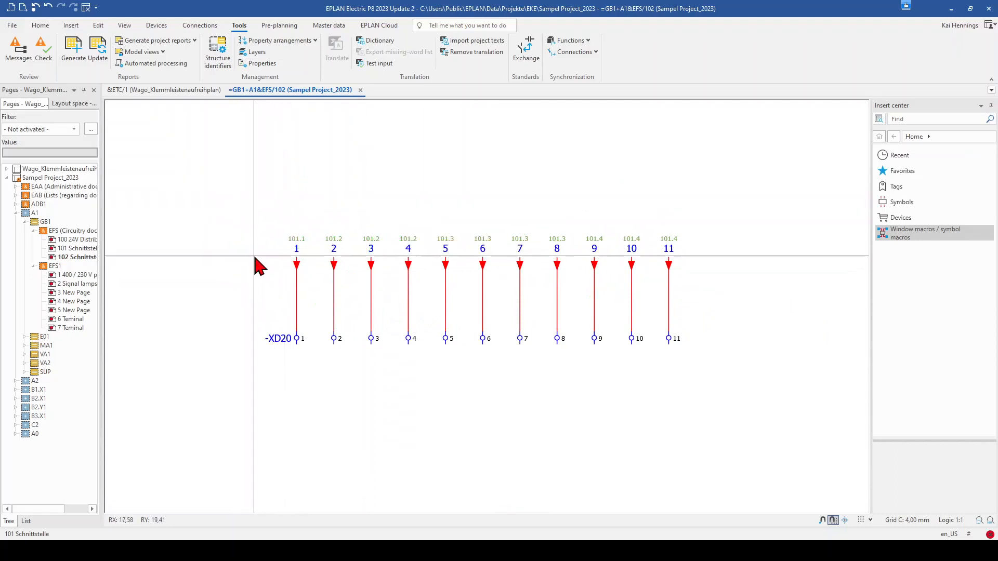
# Add Block property: Format [1] to interruption point 1's properties via the 'fo' search filter
pyautogui.click(295, 262)
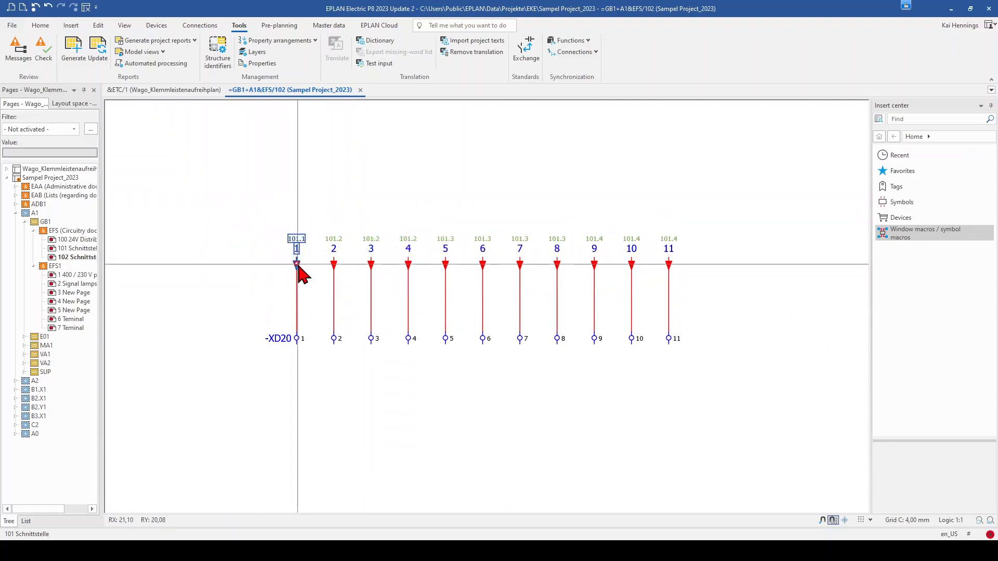
pyautogui.doubleClick(295, 264)
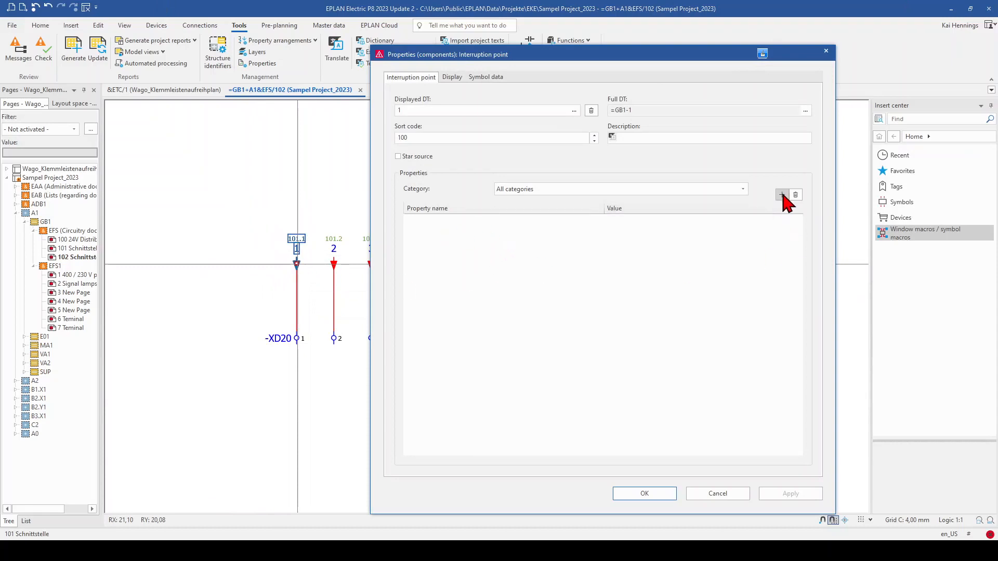
pyautogui.click(783, 194)
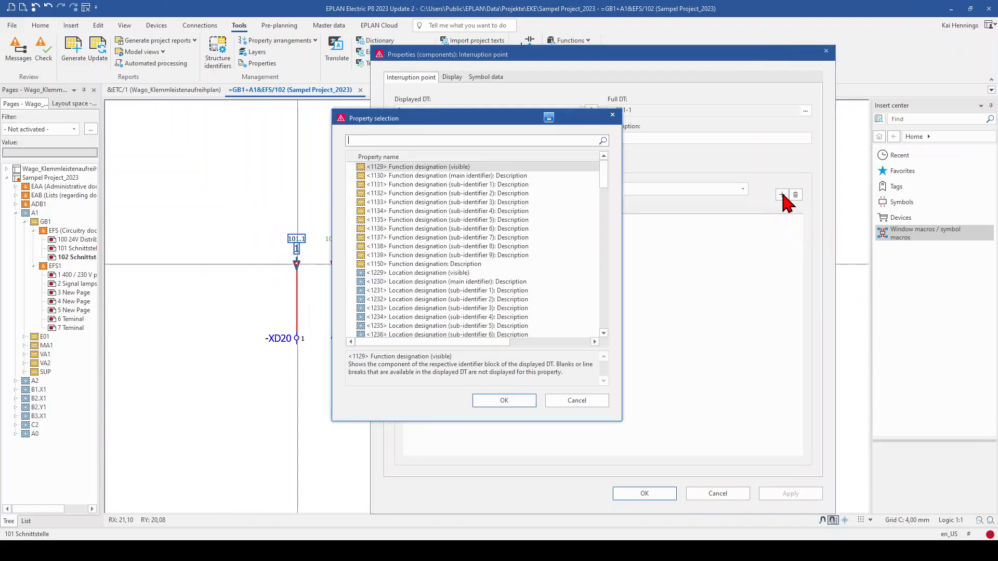
pyautogui.write('forma')
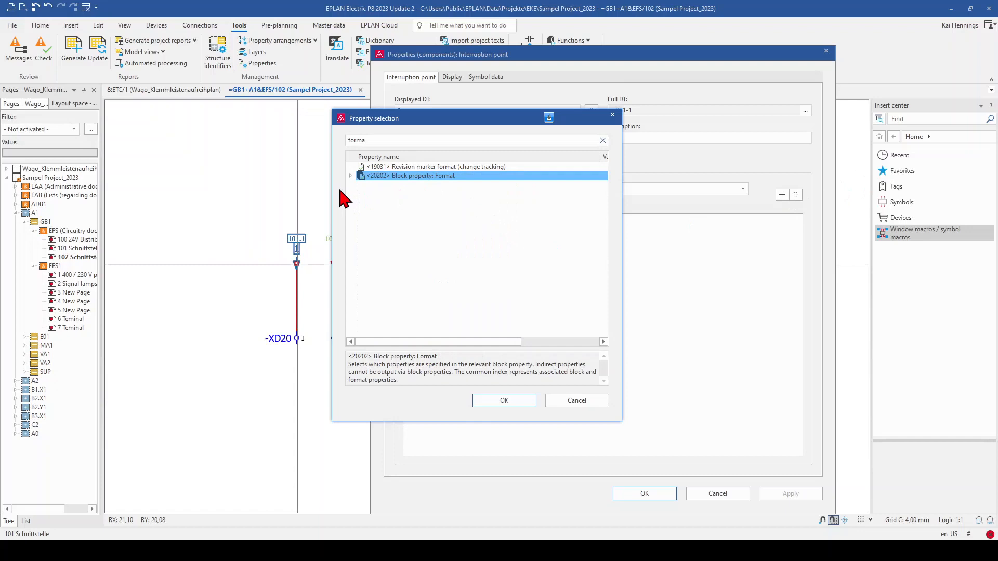
pyautogui.click(351, 176)
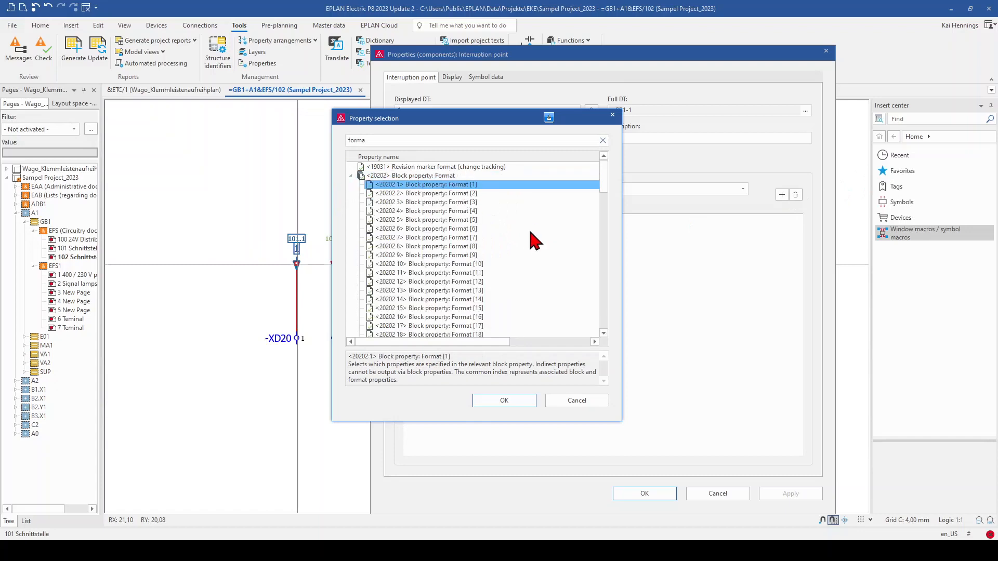
pyautogui.moveTo(460, 206)
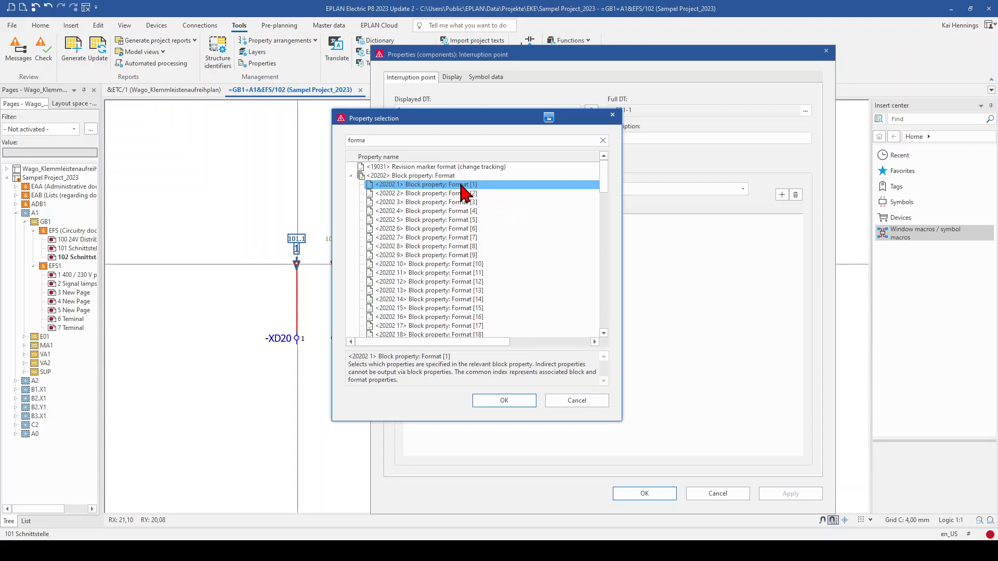
pyautogui.click(503, 401)
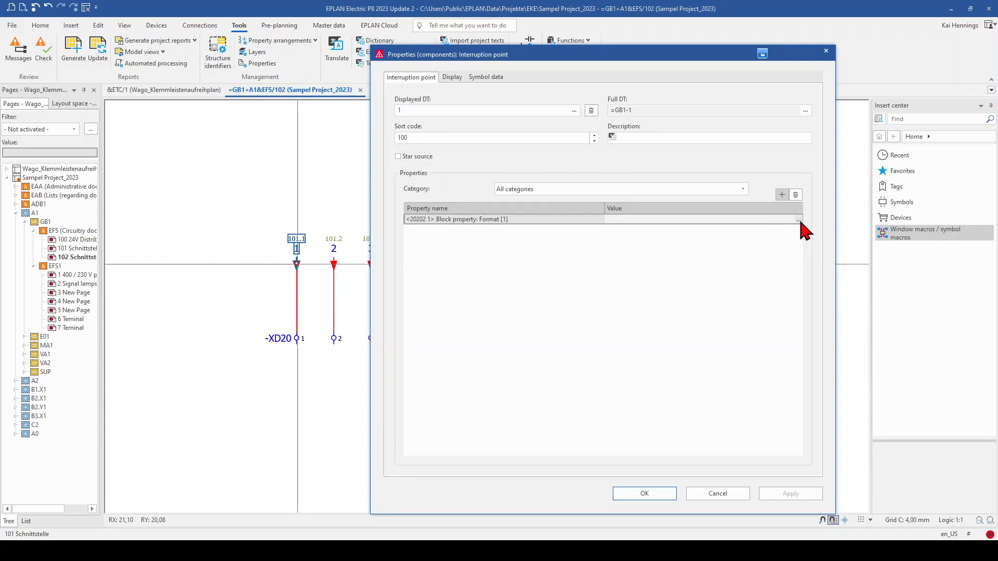
# Build Format [1] from Connection 1 > Connection definition point > Connection color / number, previewing WH
pyautogui.click(797, 219)
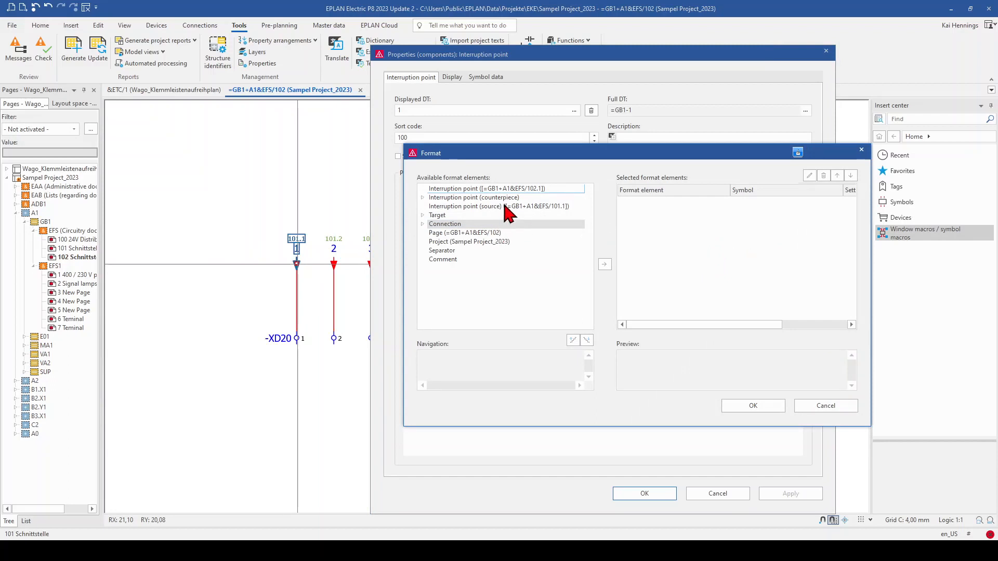
pyautogui.click(499, 206)
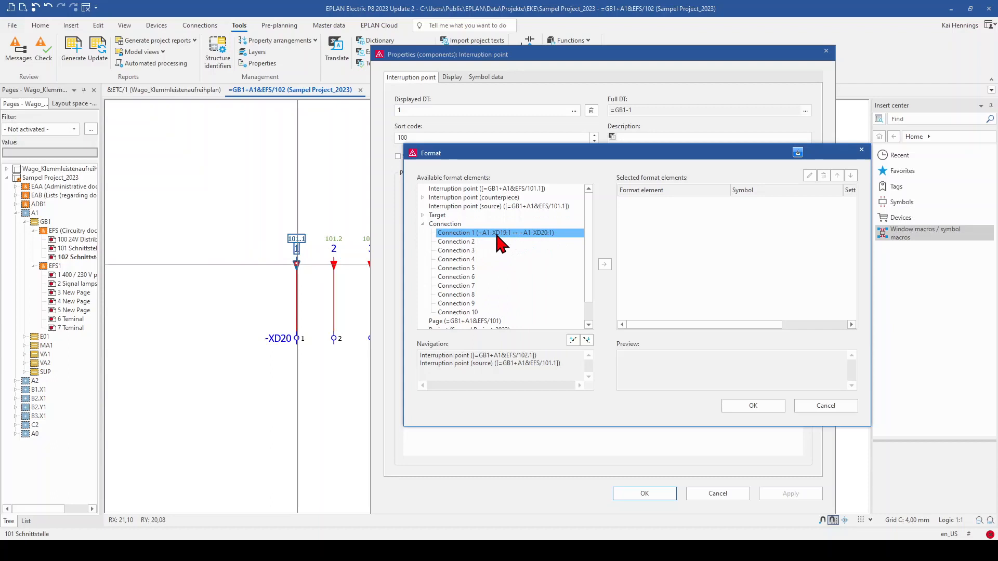
pyautogui.moveTo(557, 264)
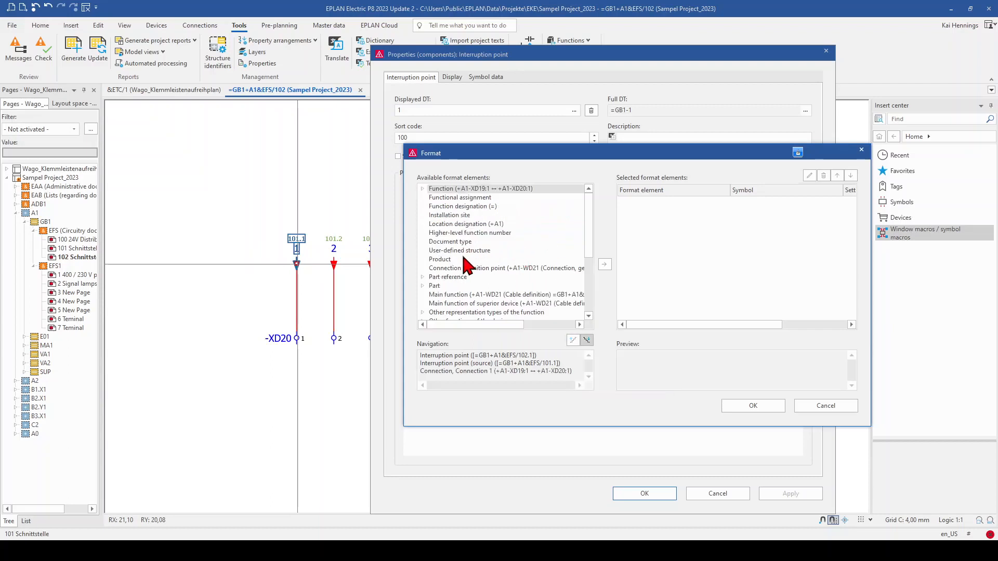
pyautogui.click(505, 268)
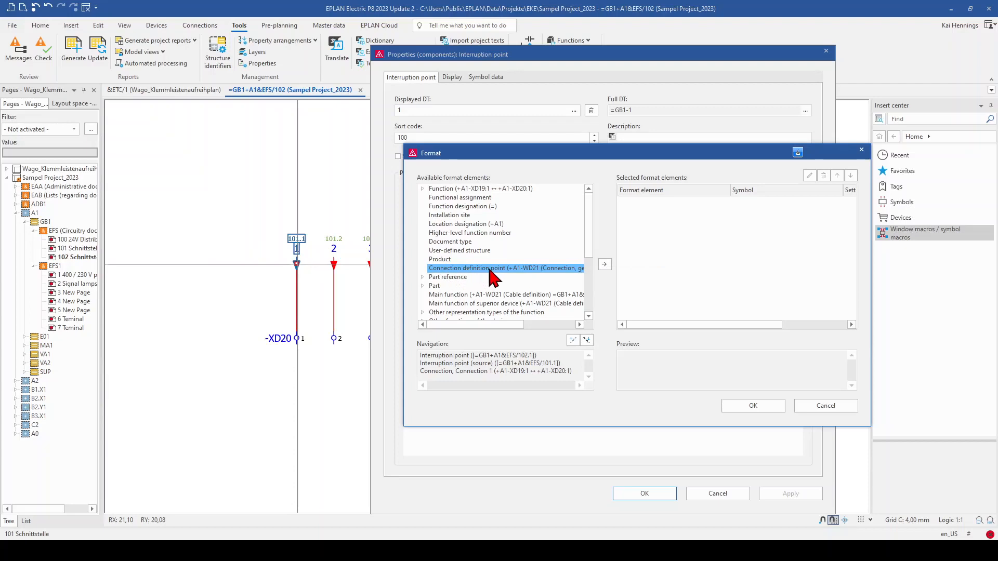
pyautogui.moveTo(604, 265)
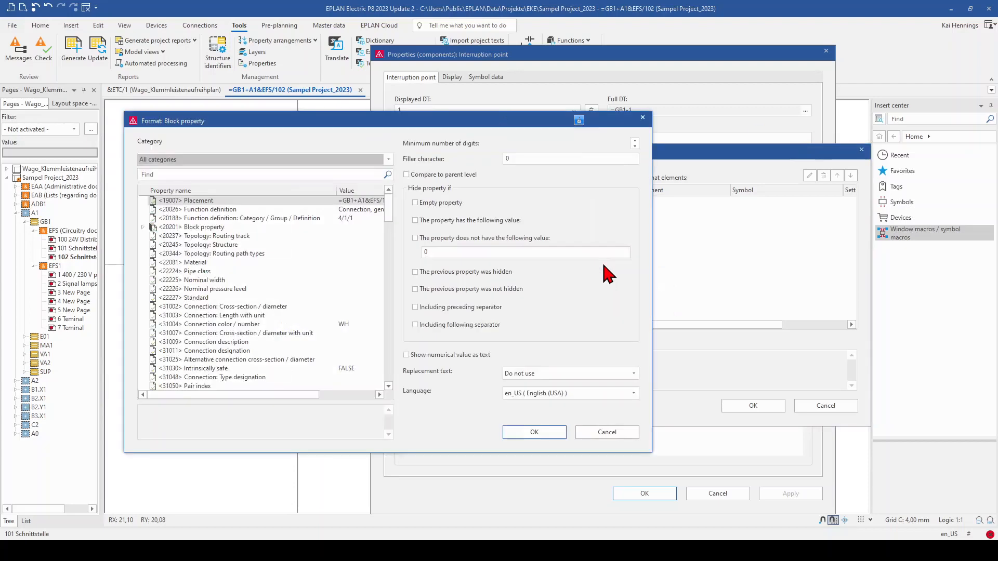
pyautogui.click(217, 323)
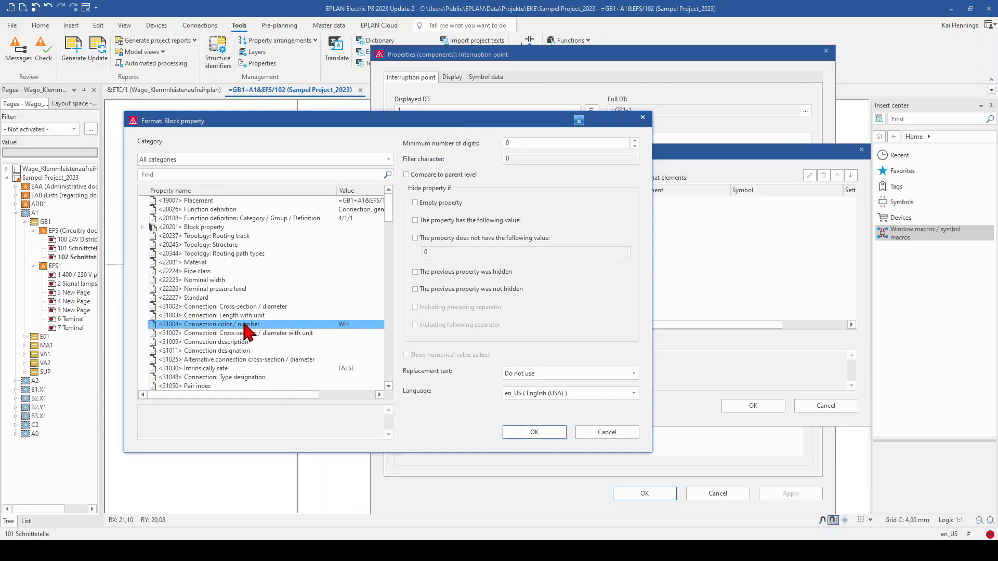
pyautogui.click(534, 432)
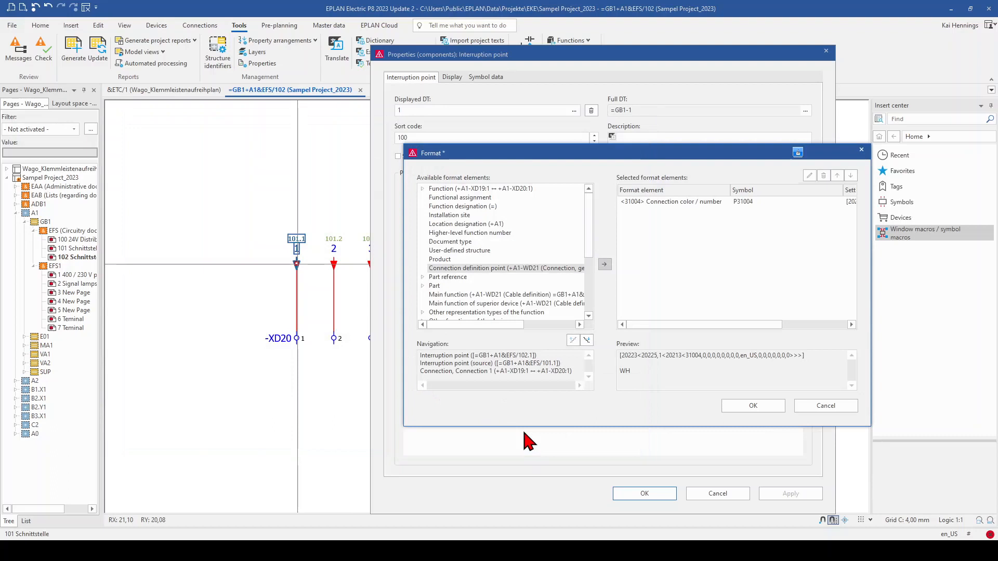
# Confirm Format [1] and add Block property [1] to interruption point 1's displayed properties
pyautogui.click(751, 406)
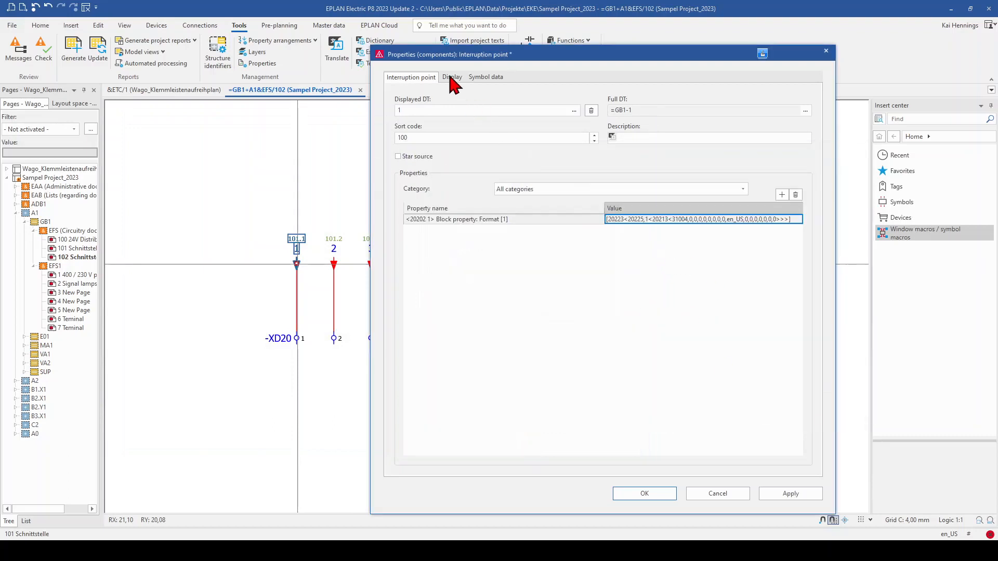
pyautogui.click(451, 77)
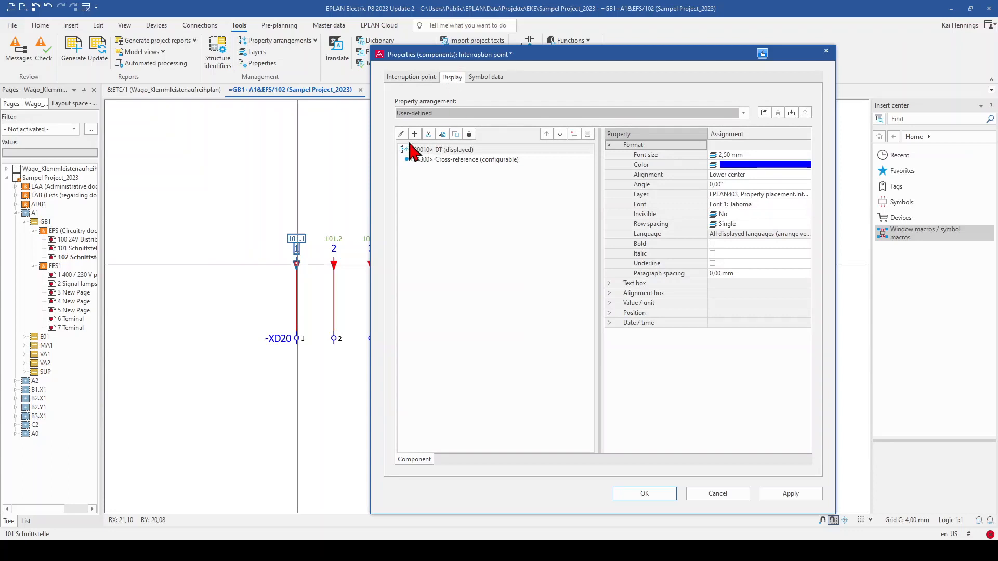
pyautogui.click(414, 134)
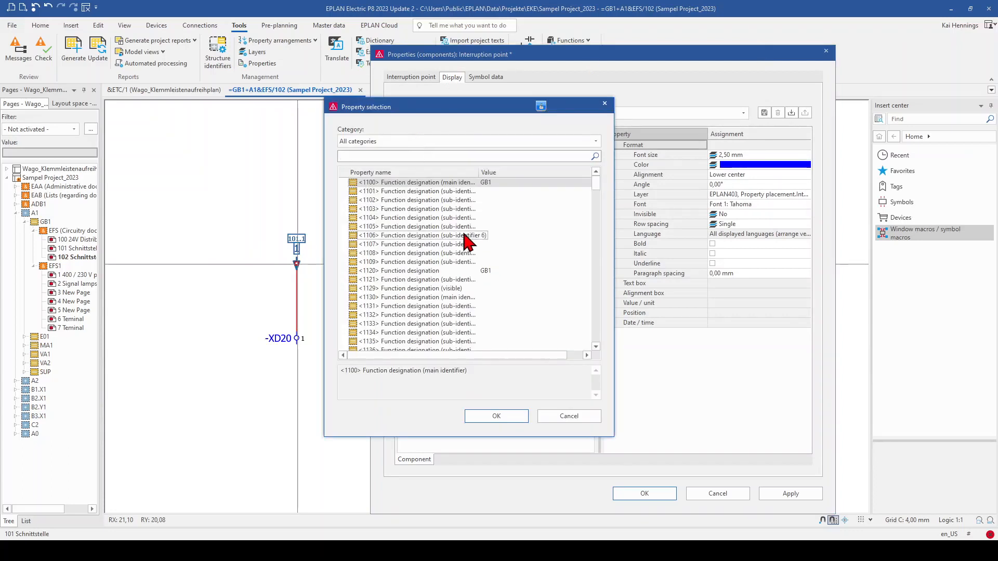
pyautogui.write('blo')
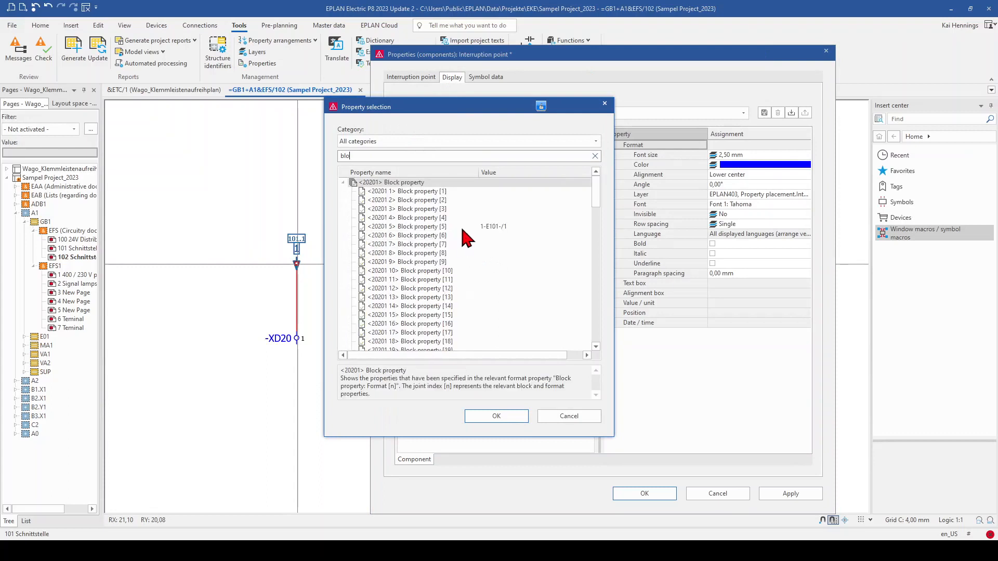
pyautogui.click(496, 416)
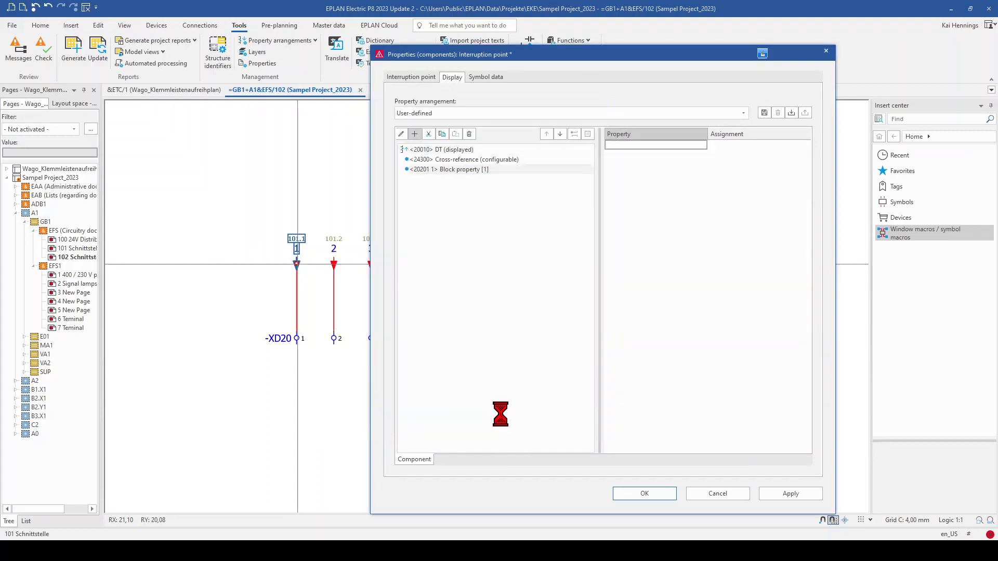
# Check Block property [1] is green, 1.80 mm, lower left, and apply so point 1 shows WH
pyautogui.click(411, 77)
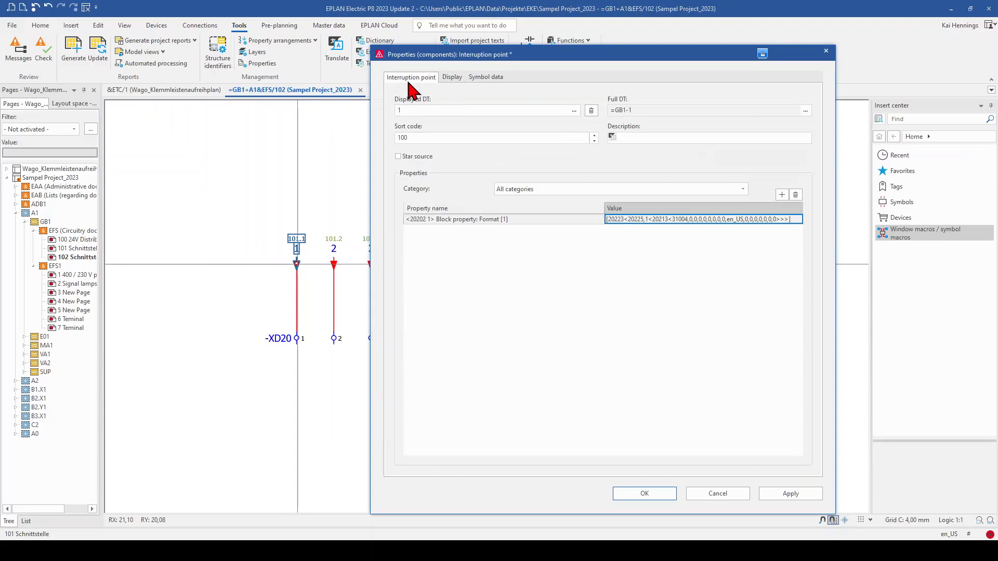
pyautogui.moveTo(474, 219)
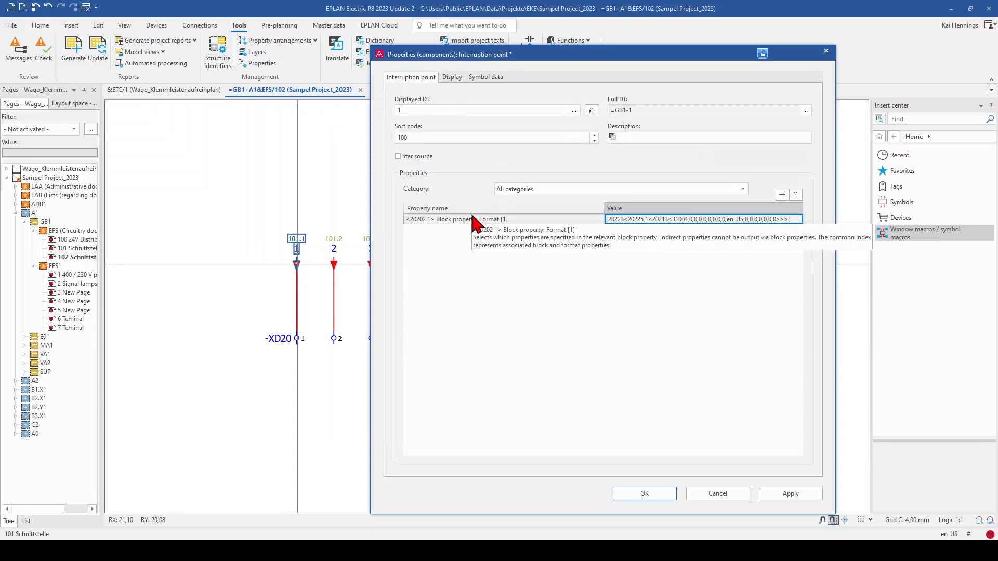
pyautogui.click(452, 76)
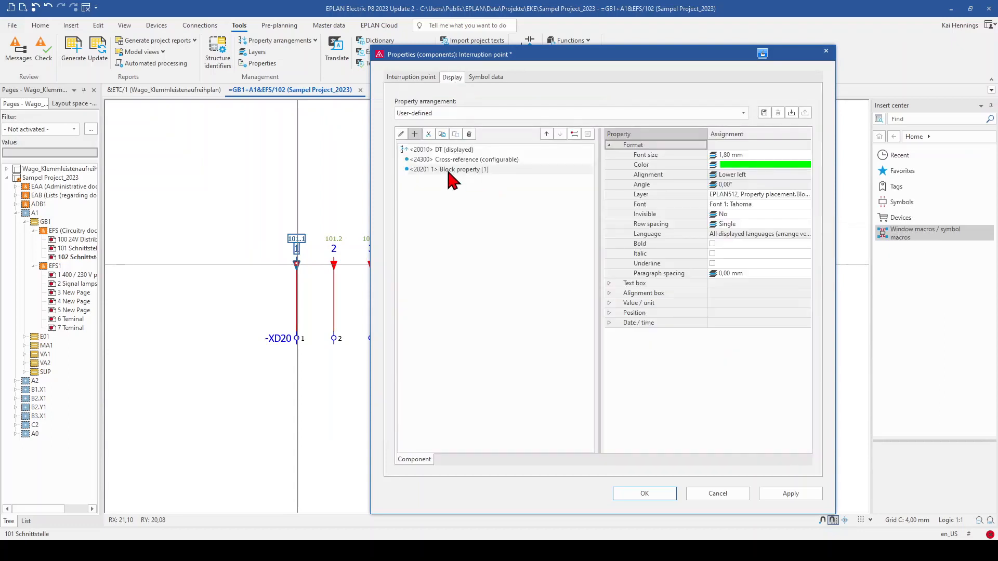
pyautogui.click(464, 169)
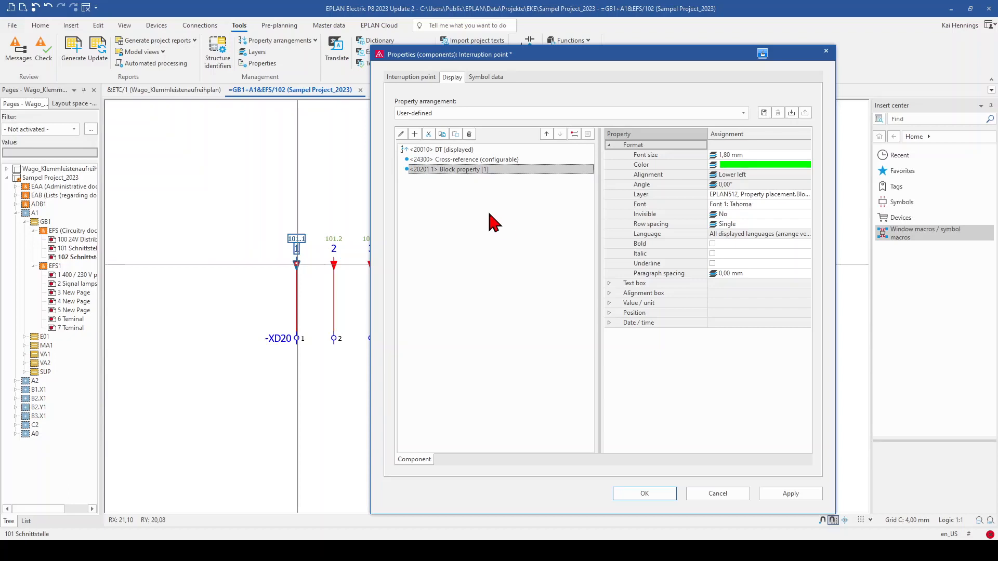
pyautogui.moveTo(581, 138)
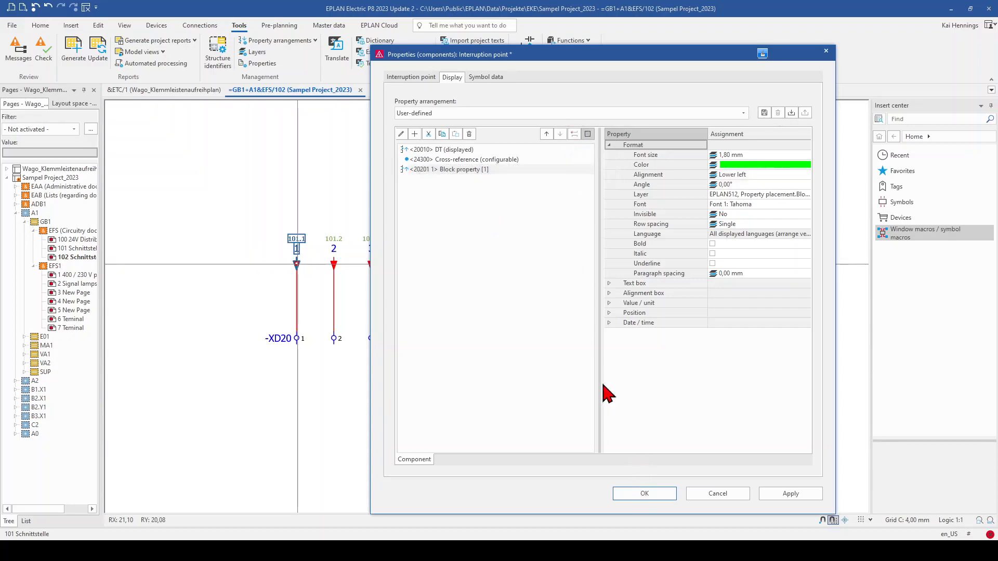
pyautogui.click(643, 493)
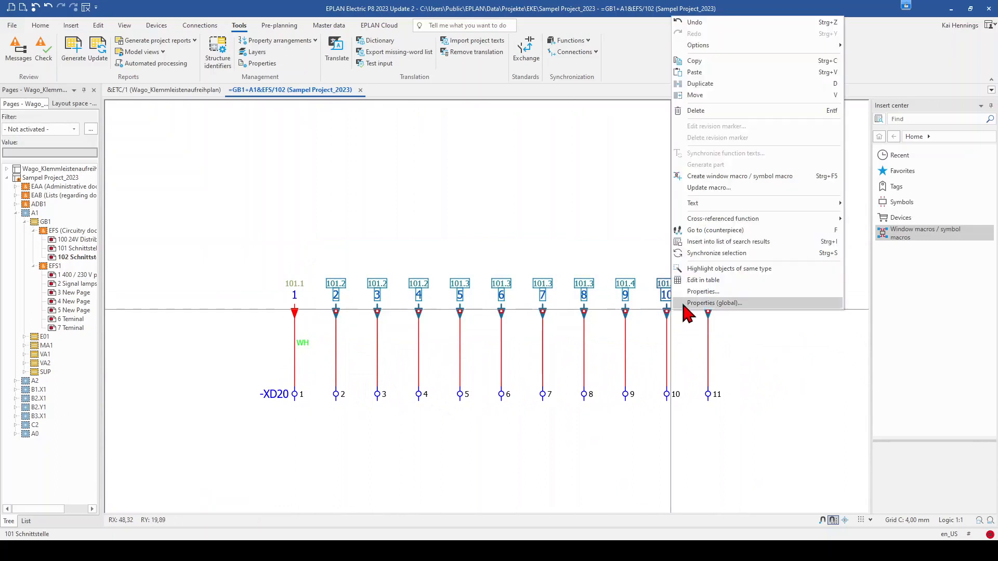
# In the global properties of points 2 to 11, add Block property [1] to the display list and apply
pyautogui.click(714, 303)
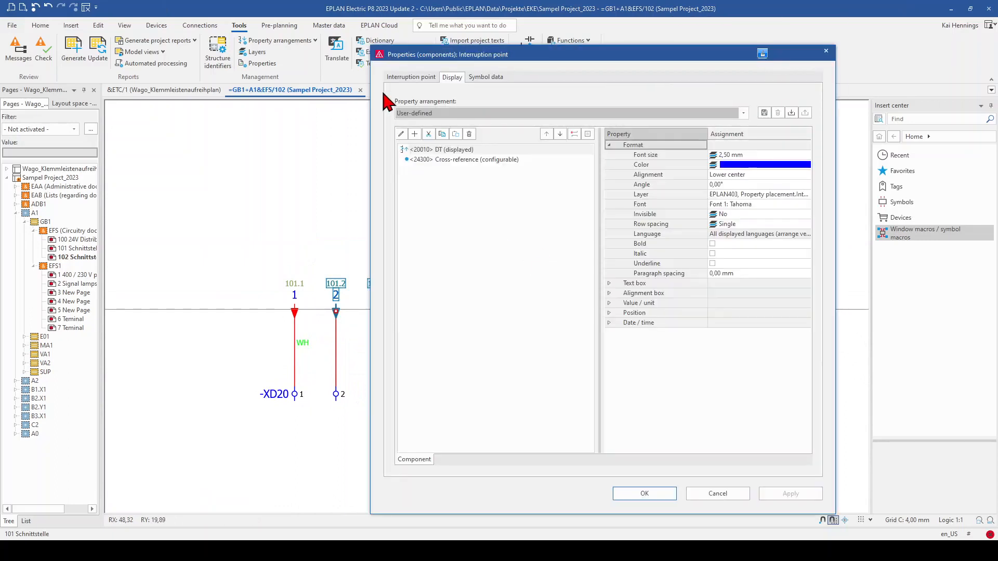
pyautogui.click(411, 77)
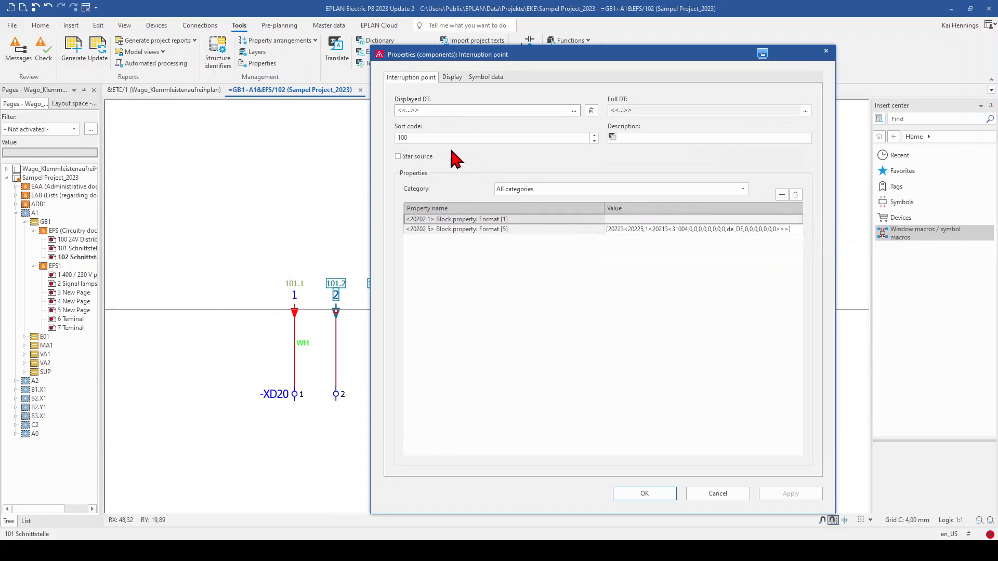
pyautogui.click(451, 77)
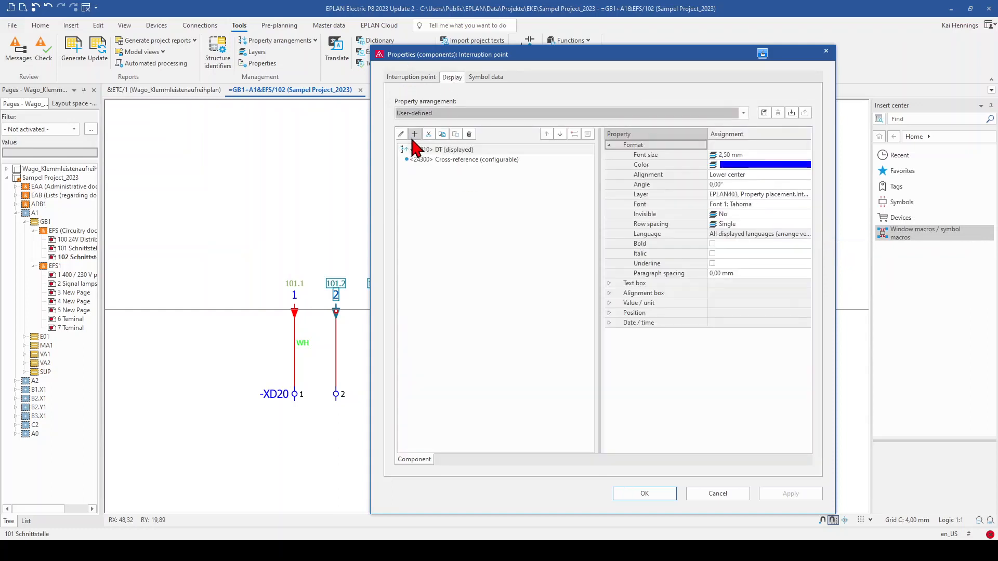
pyautogui.click(414, 133)
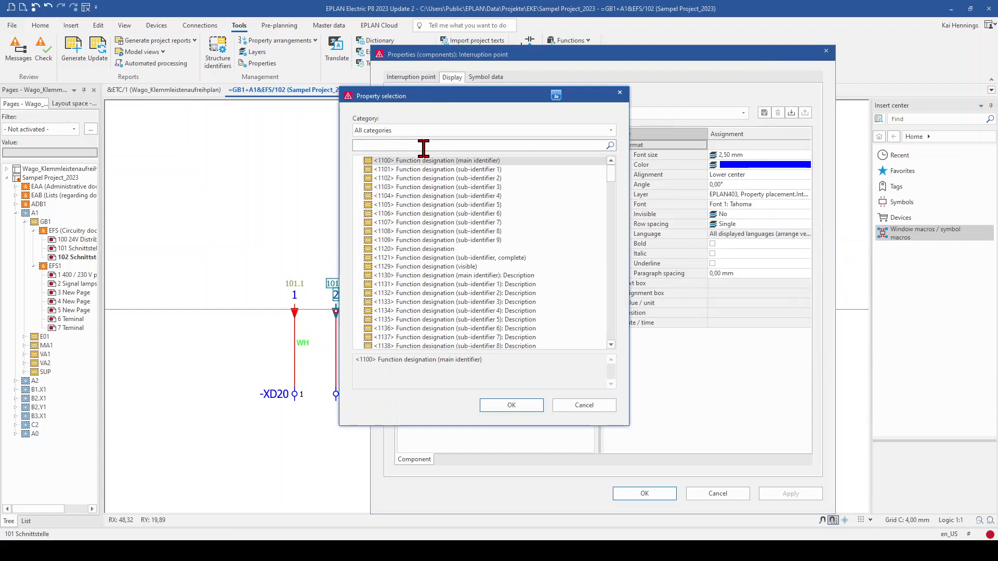
pyautogui.write('blo')
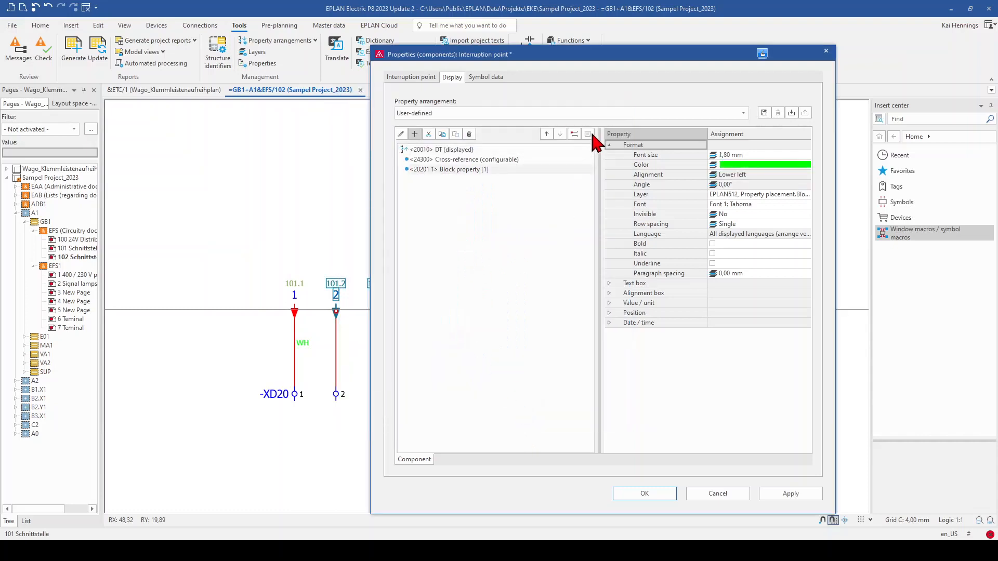
pyautogui.click(643, 493)
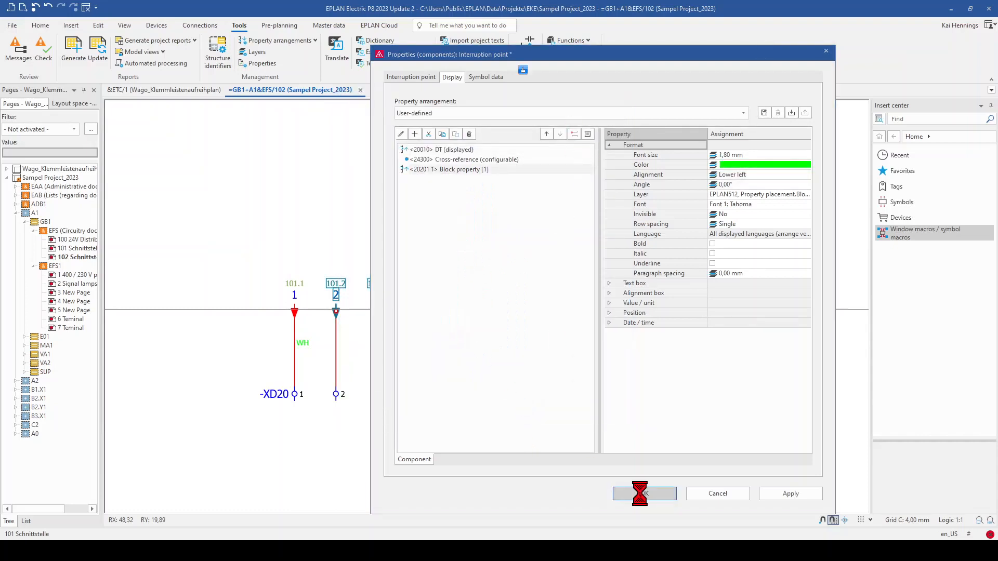
pyautogui.click(643, 493)
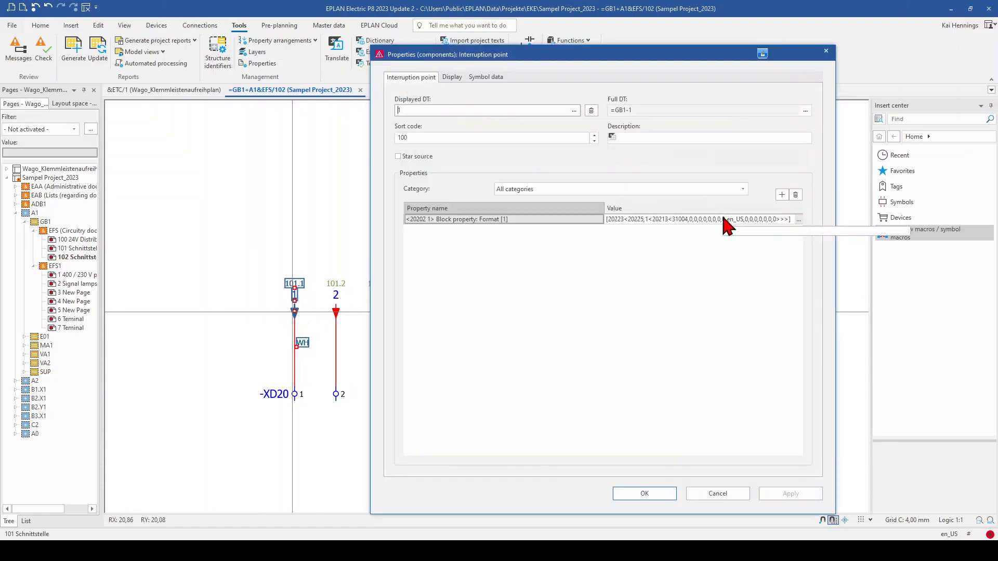
# Copy point 1's Format [1] value into points 2 to 11 so they show BU, BN, GY, RD and so on
pyautogui.click(700, 219)
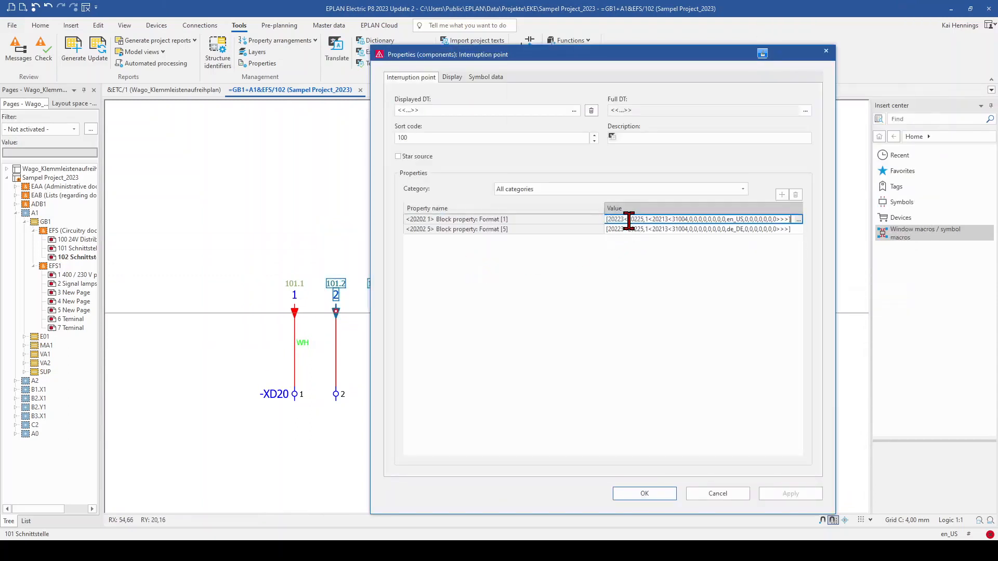
pyautogui.click(644, 493)
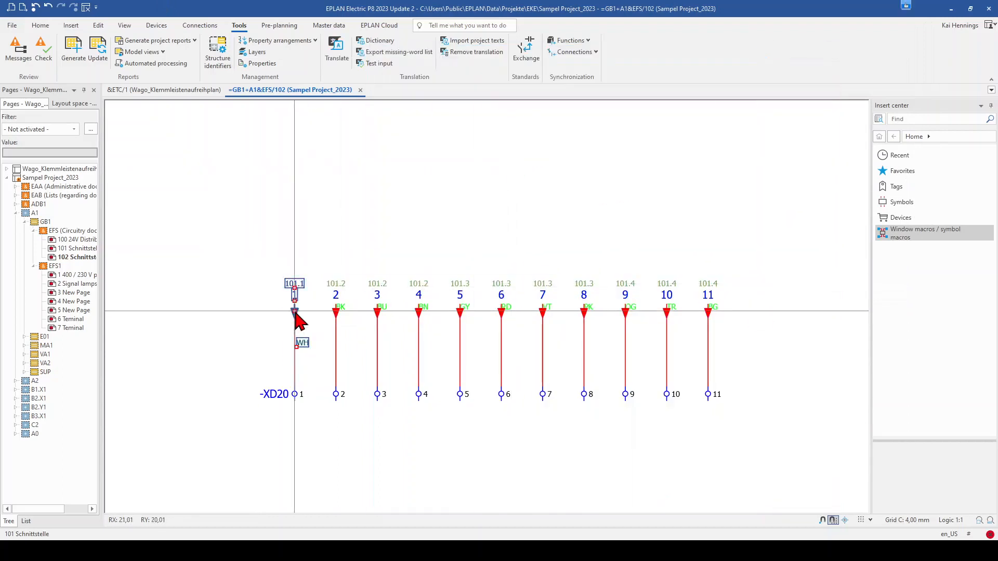
pyautogui.click(98, 25)
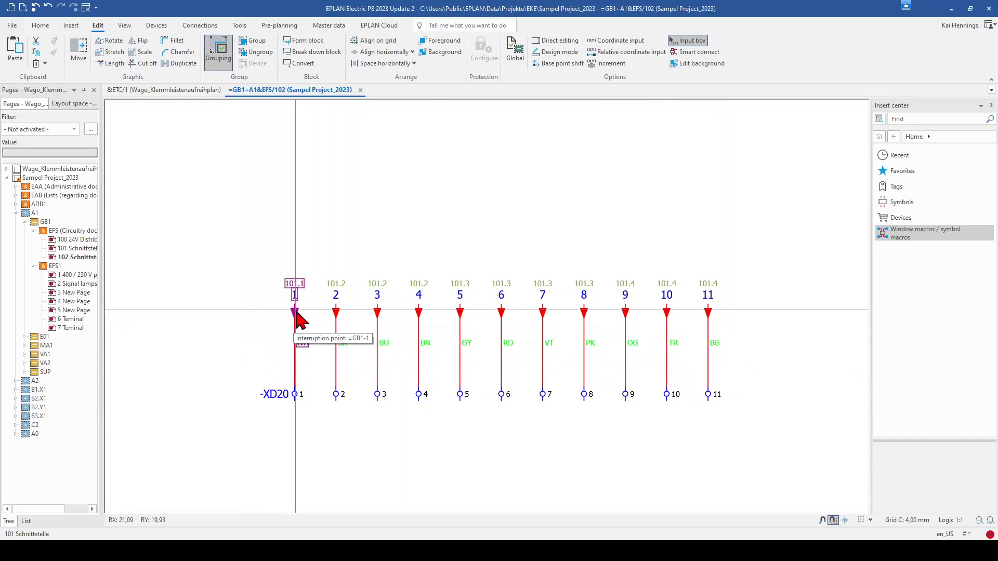
# Replace the stray Format [5] entry on interruption point 1 with an empty Block property: Format [2]
pyautogui.doubleClick(294, 312)
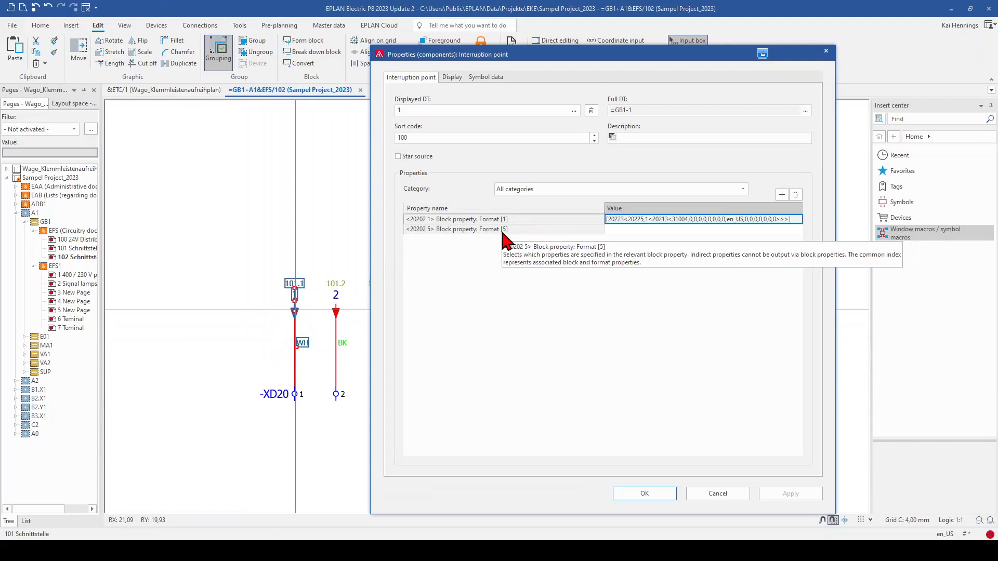
pyautogui.click(794, 195)
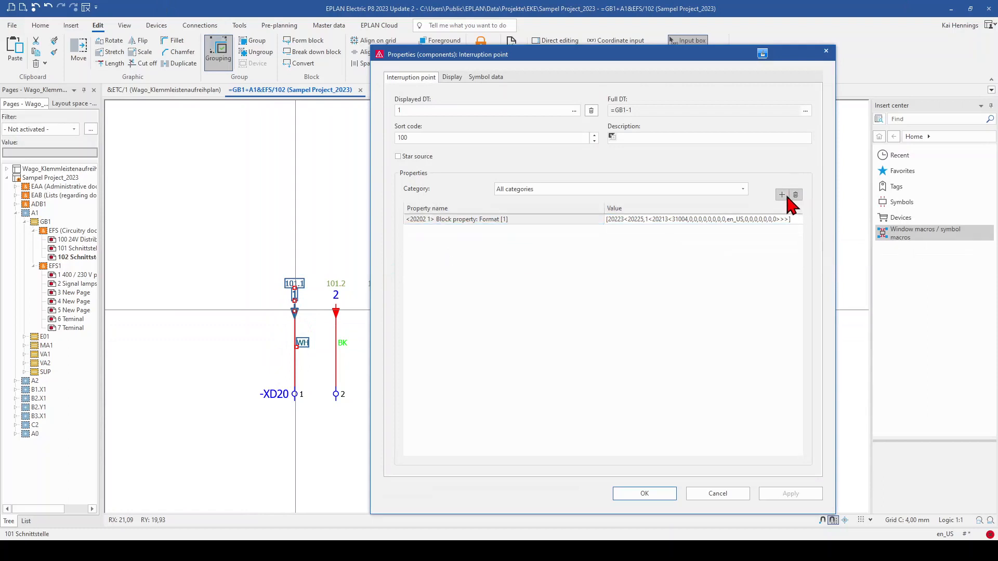
pyautogui.click(783, 195)
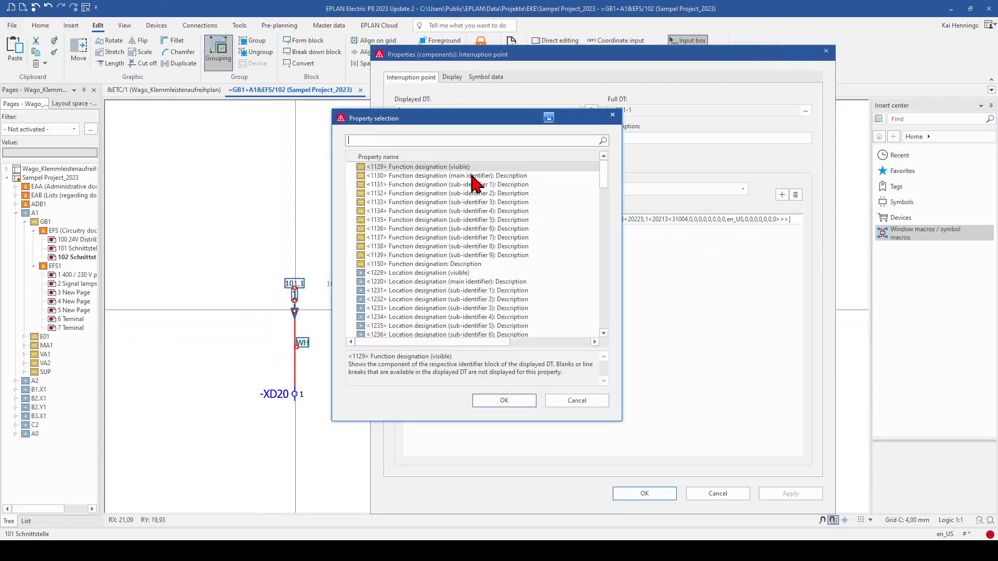
pyautogui.write('block')
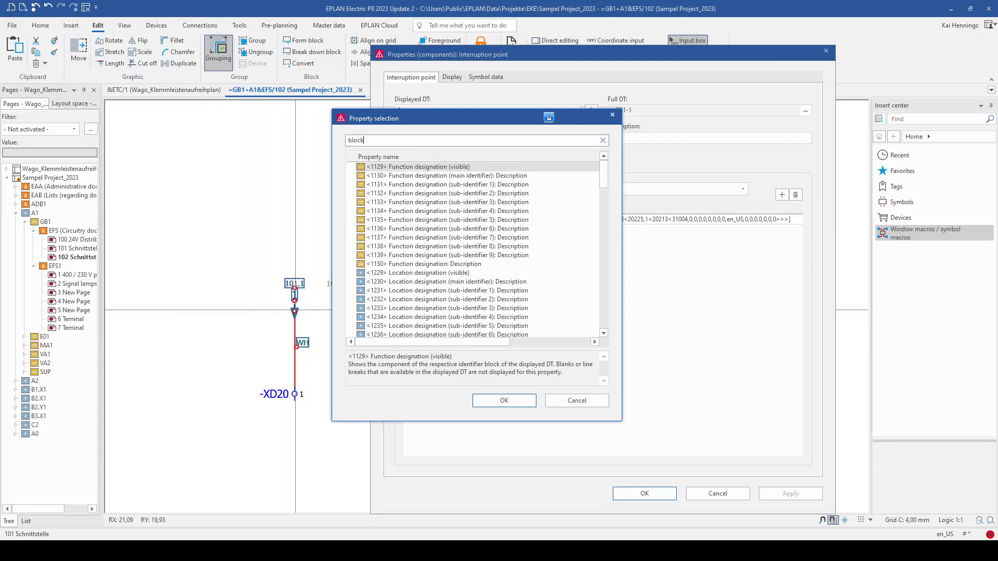
pyautogui.click(361, 167)
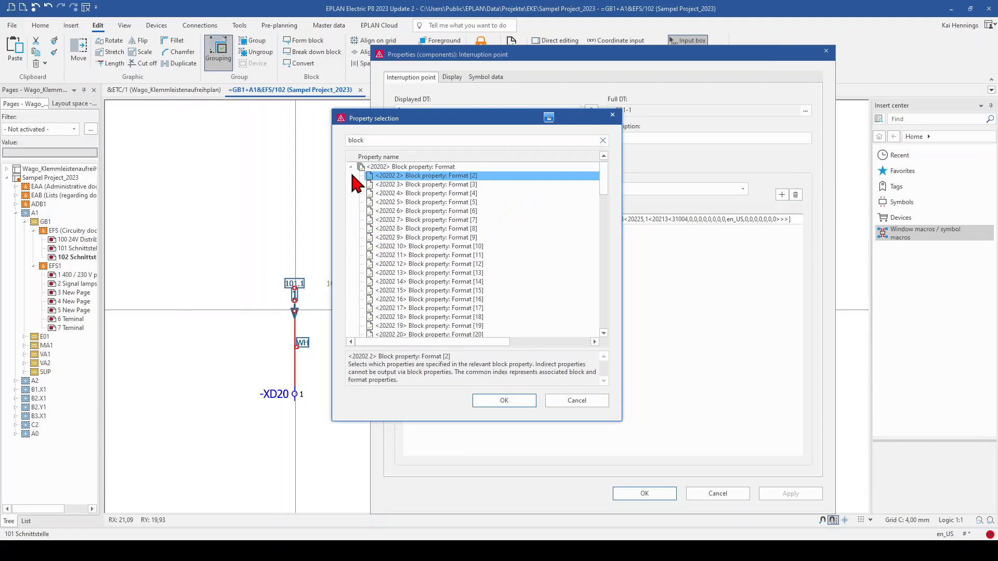
pyautogui.click(504, 400)
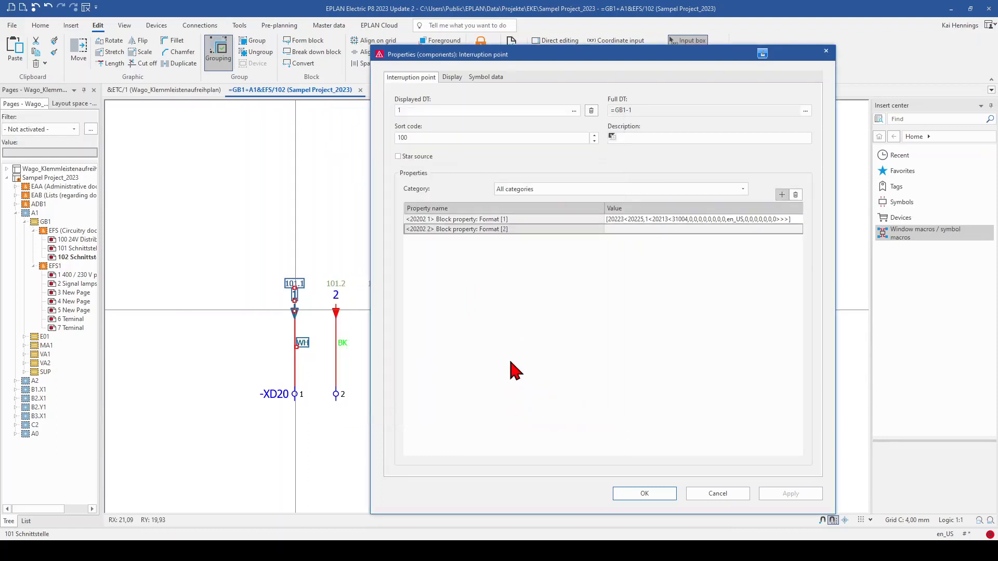
# Add Block property [2] to interruption point 1's displayed properties
pyautogui.click(452, 76)
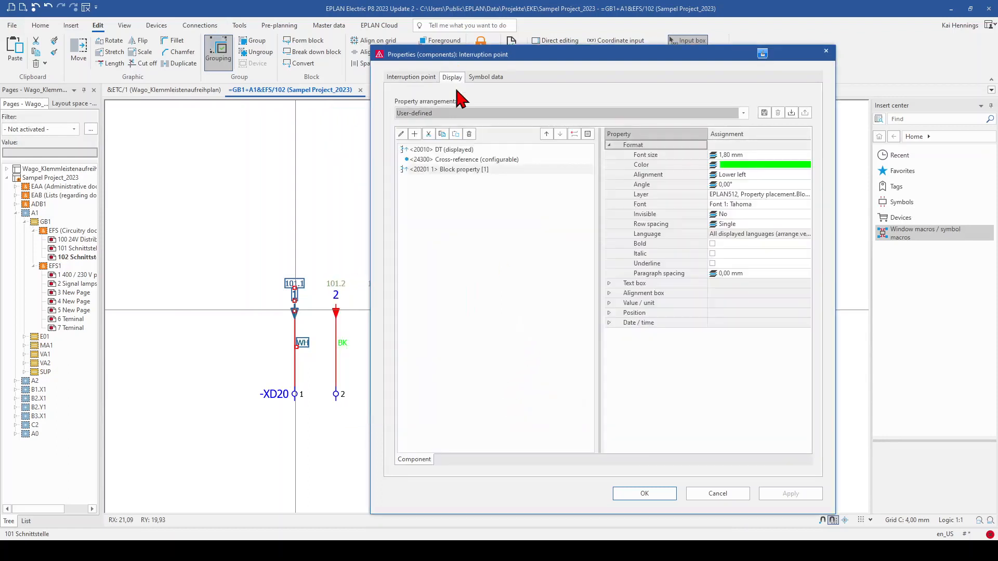
pyautogui.click(414, 133)
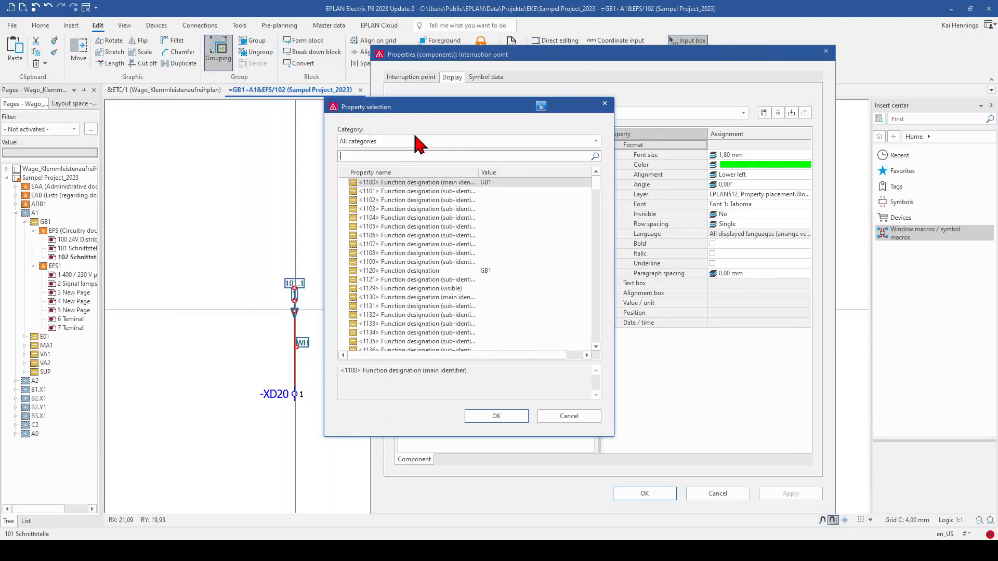
pyautogui.write('block')
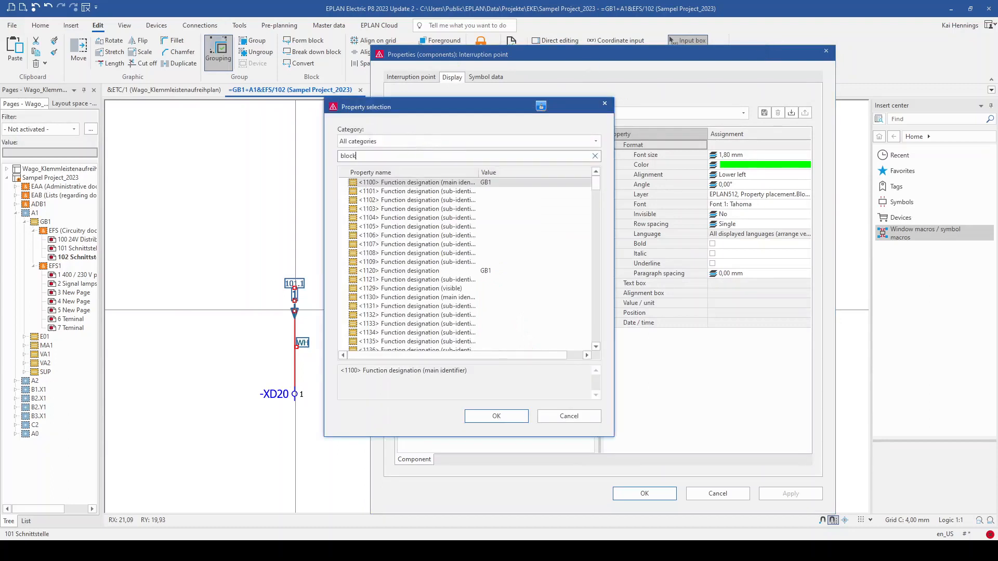
pyautogui.moveTo(462, 199)
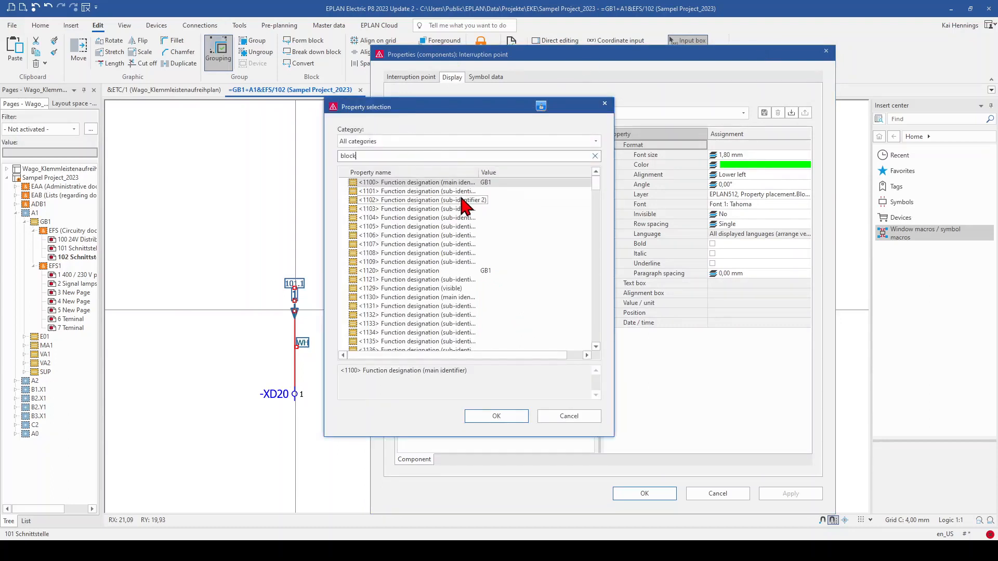
pyautogui.click(496, 415)
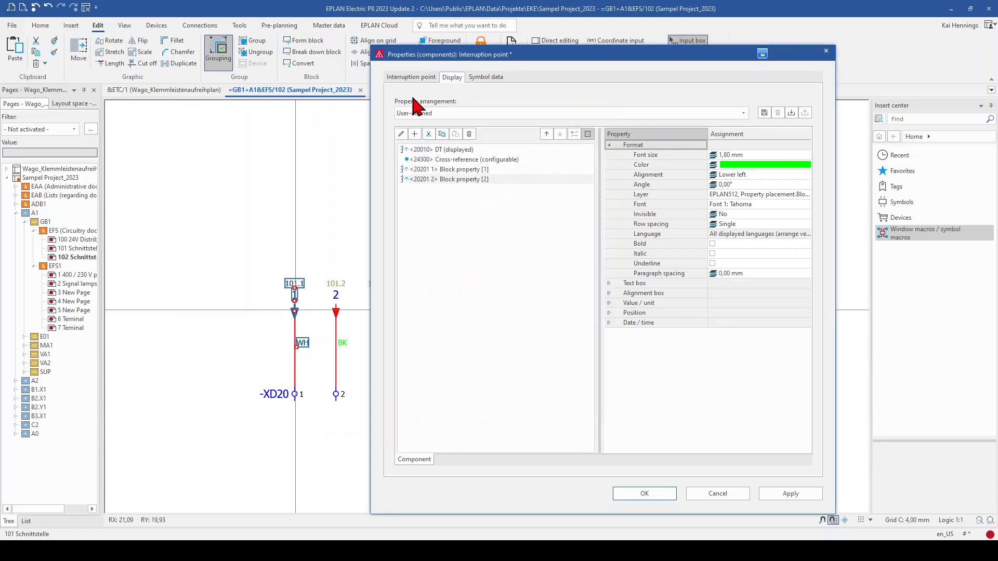
# Navigate Format [2] from the source interruption point through its connection to cable -WD21's main function
pyautogui.click(411, 76)
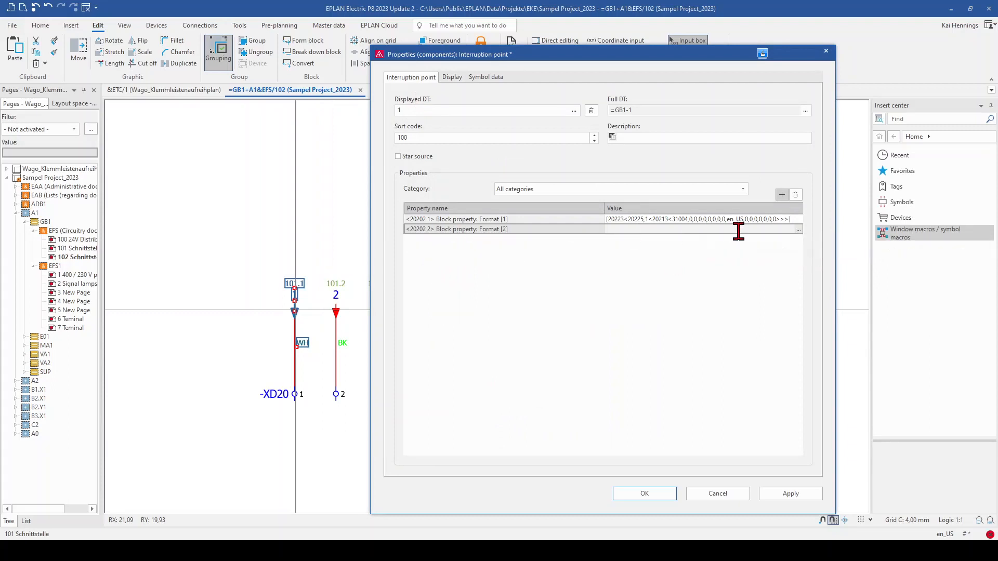
pyautogui.moveTo(800, 238)
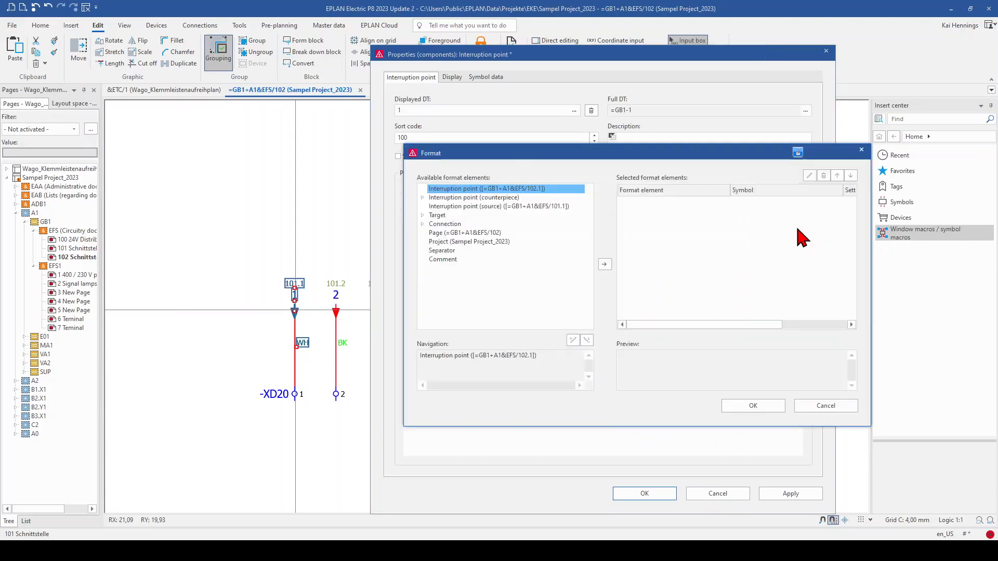
pyautogui.click(498, 206)
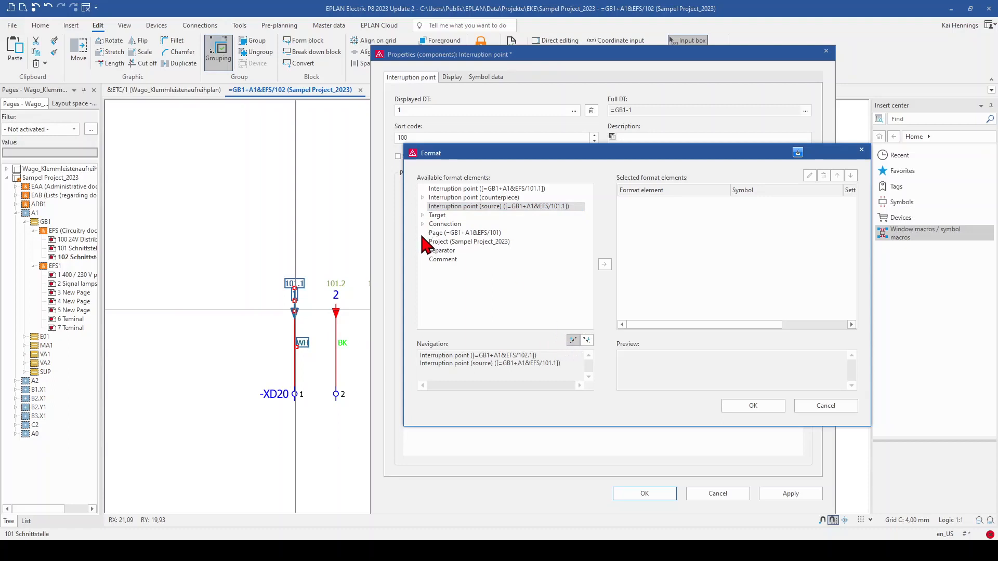
pyautogui.click(423, 223)
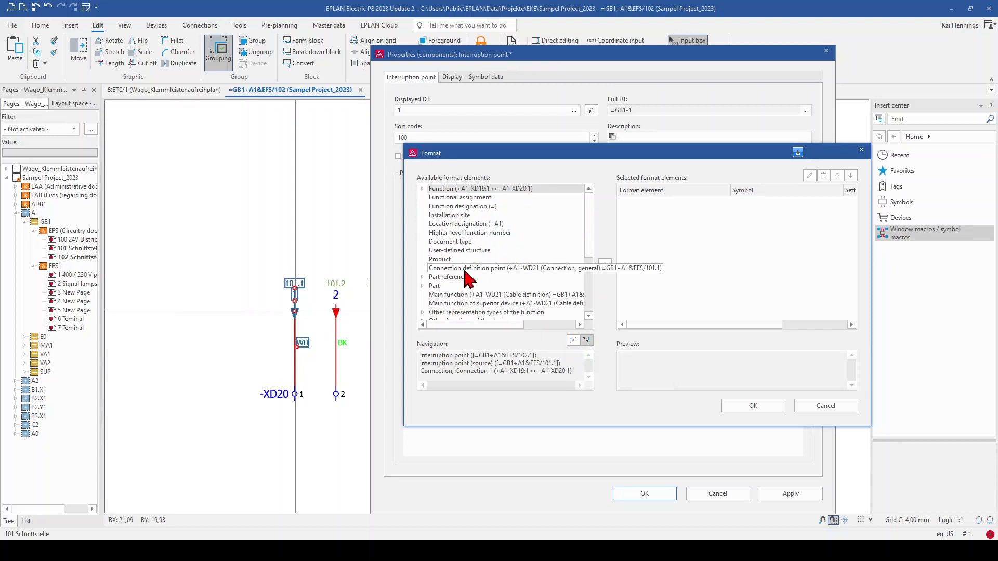
pyautogui.click(505, 268)
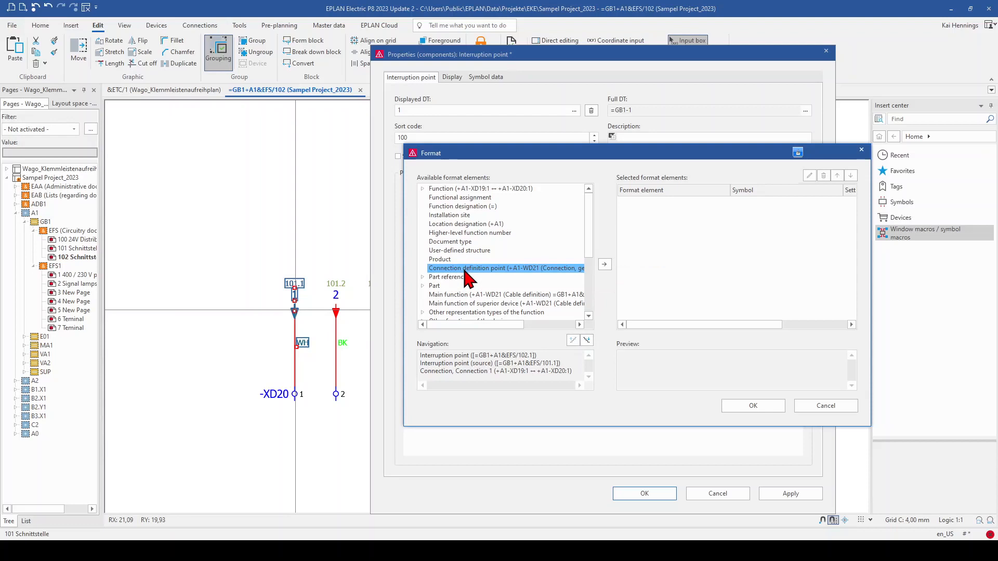
pyautogui.click(503, 295)
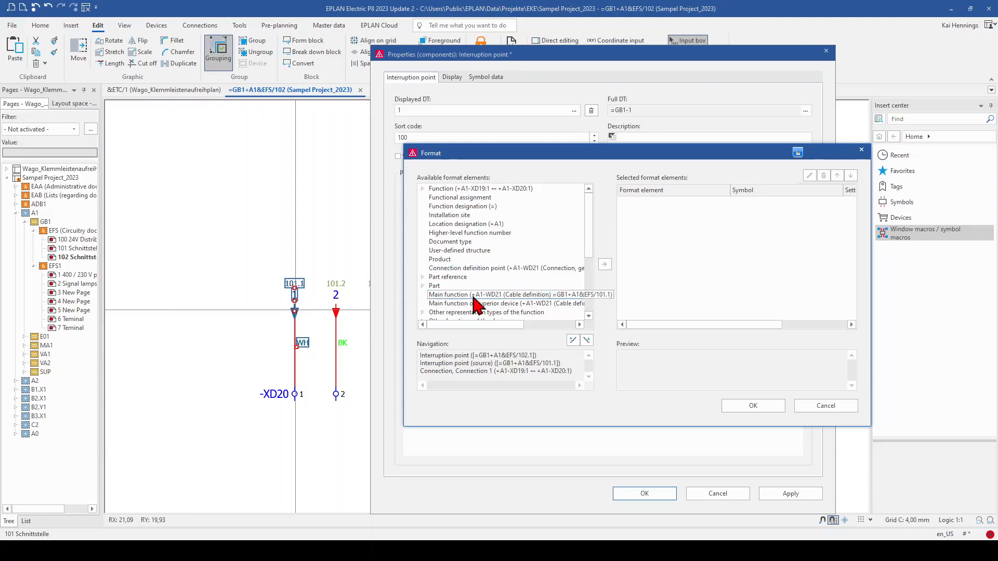
pyautogui.click(502, 295)
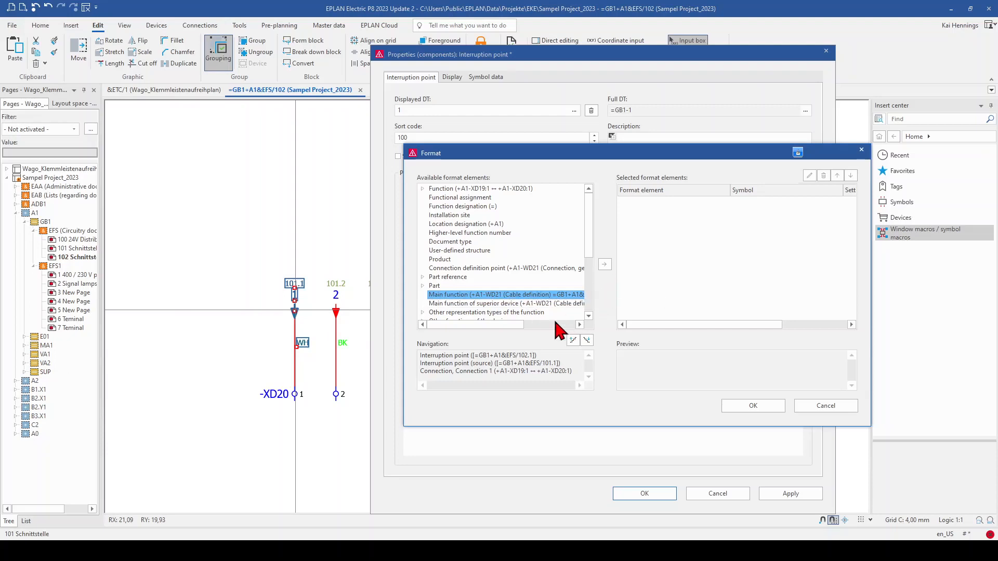
pyautogui.moveTo(573, 340)
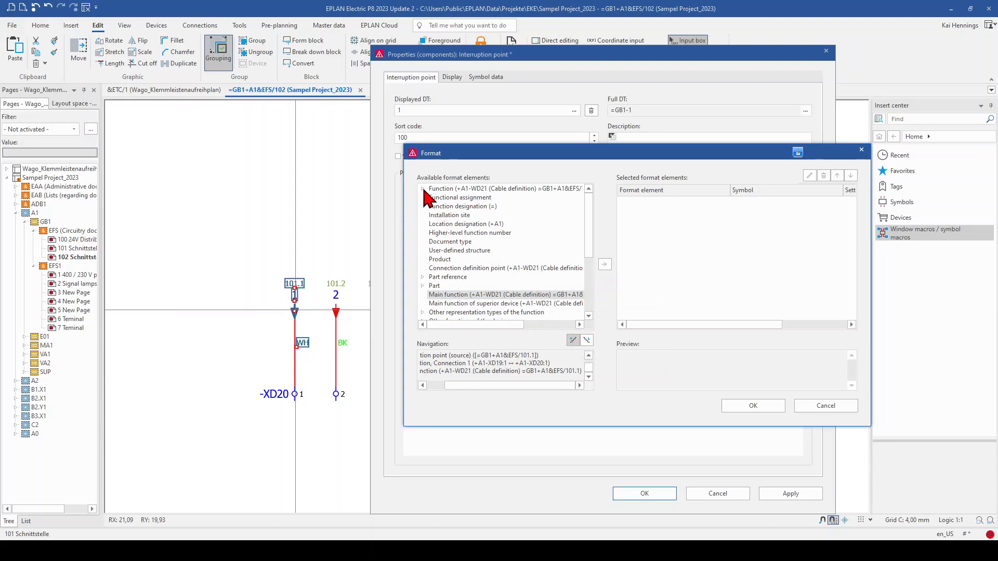
pyautogui.click(423, 188)
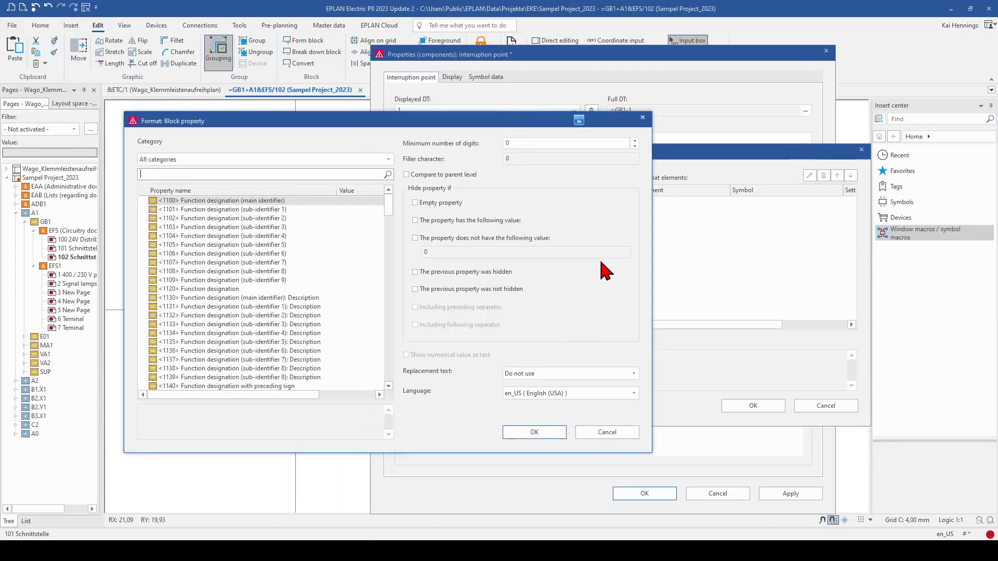
# Choose <20000> Name (identifying) so Format [2] outputs +A1-WD21, and confirm both format dialogs
pyautogui.scroll(-3)
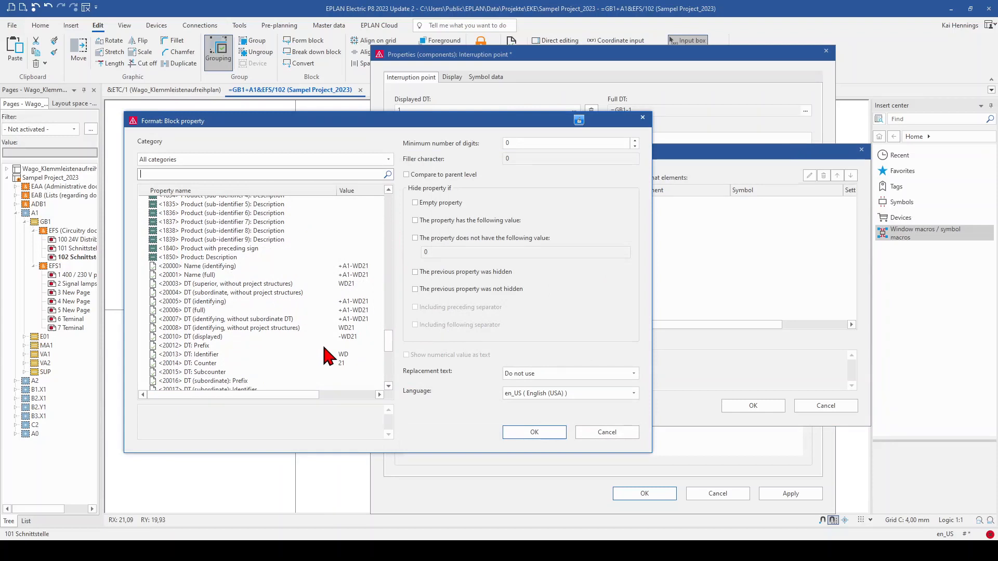
pyautogui.click(204, 266)
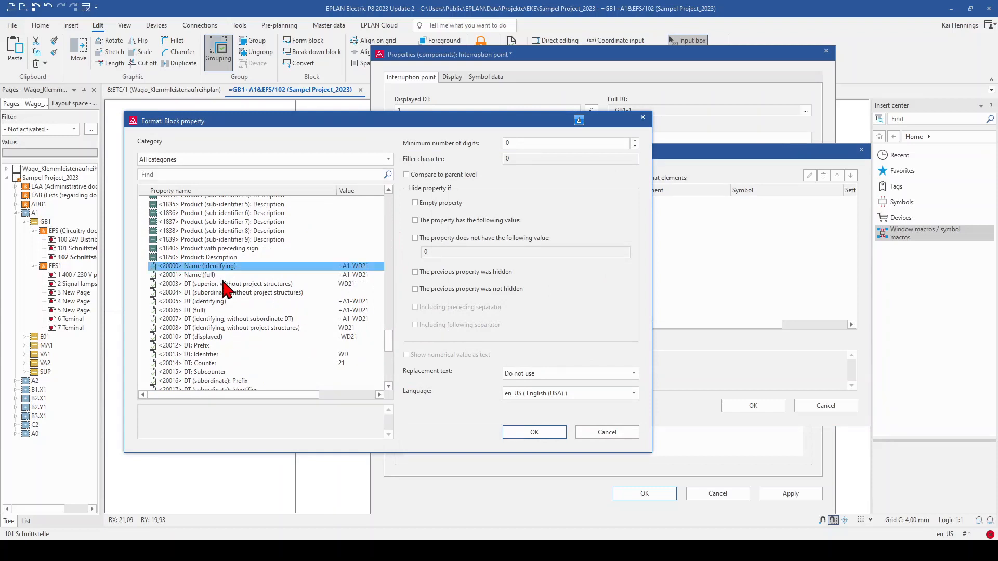
pyautogui.moveTo(290, 268)
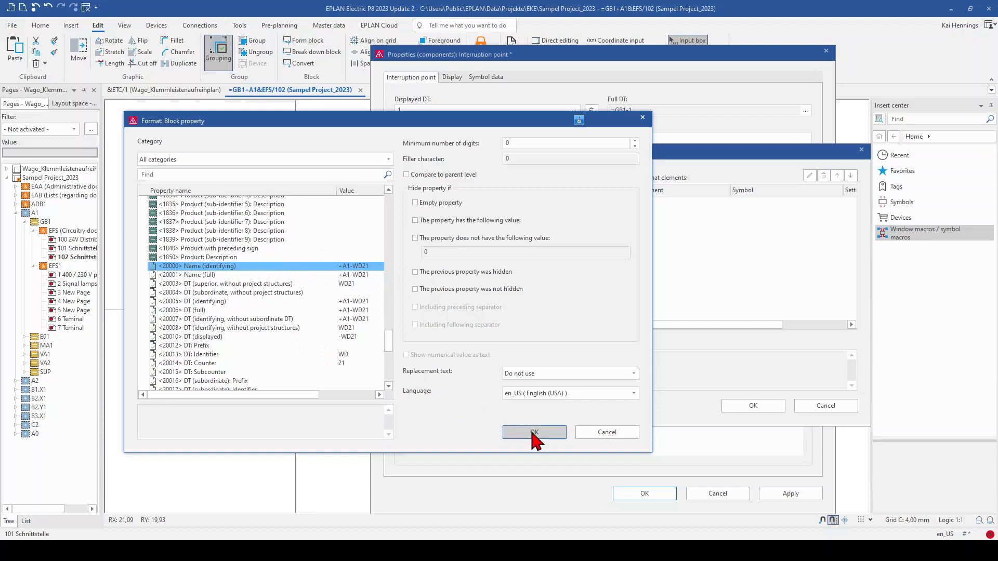
pyautogui.click(533, 432)
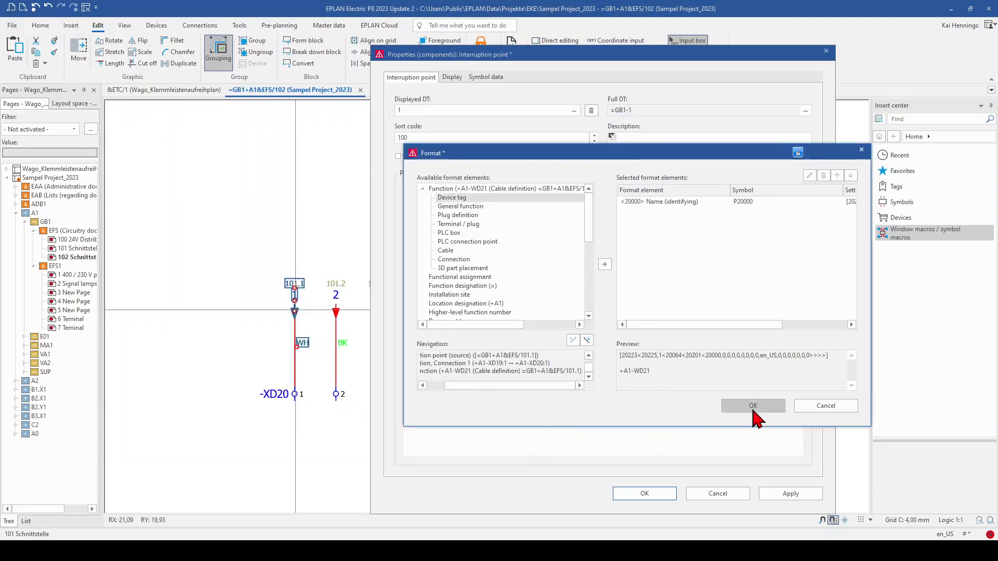
pyautogui.click(753, 405)
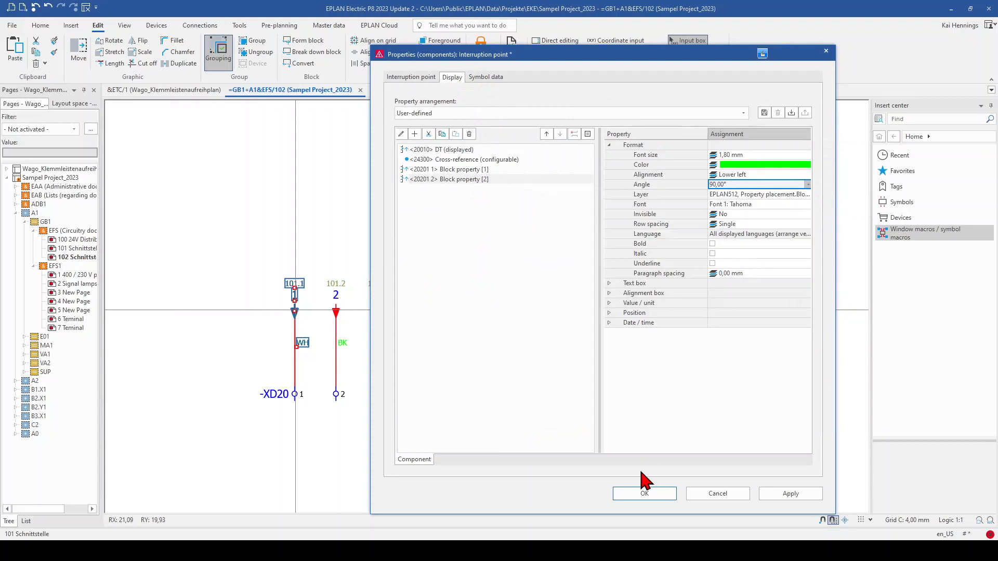
# Apply the interruption point display settings with OK
pyautogui.click(644, 493)
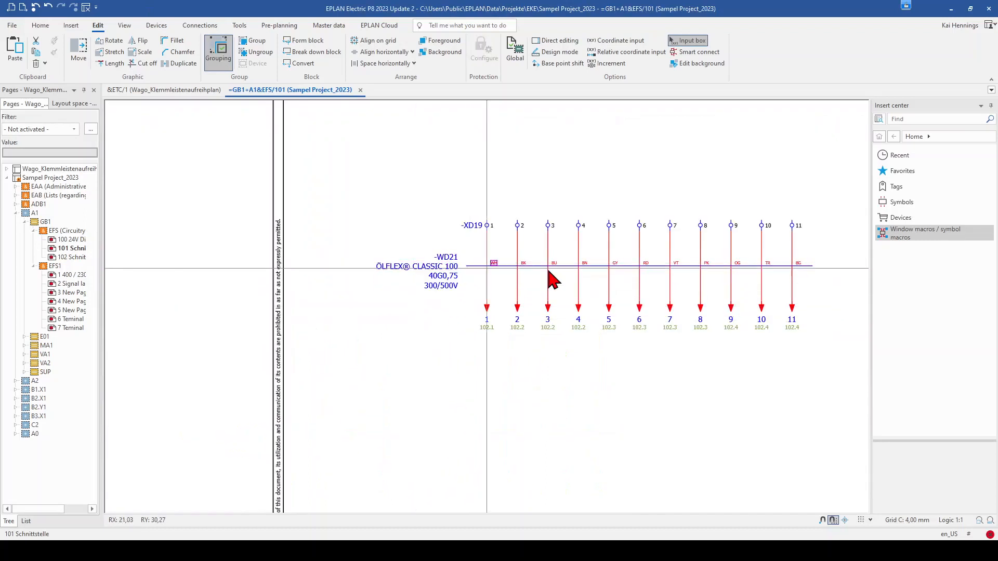
pyautogui.moveTo(495, 264)
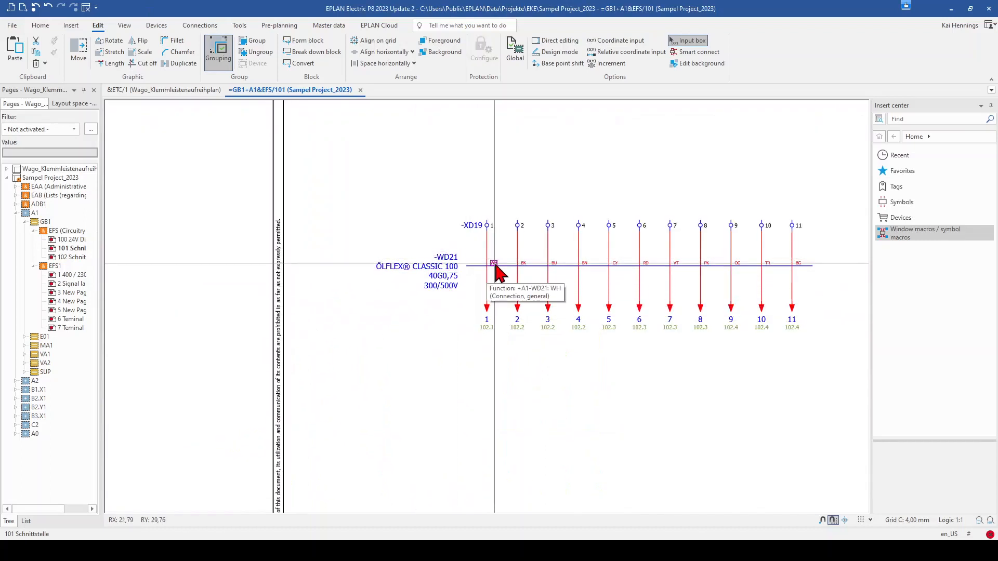
pyautogui.doubleClick(493, 264)
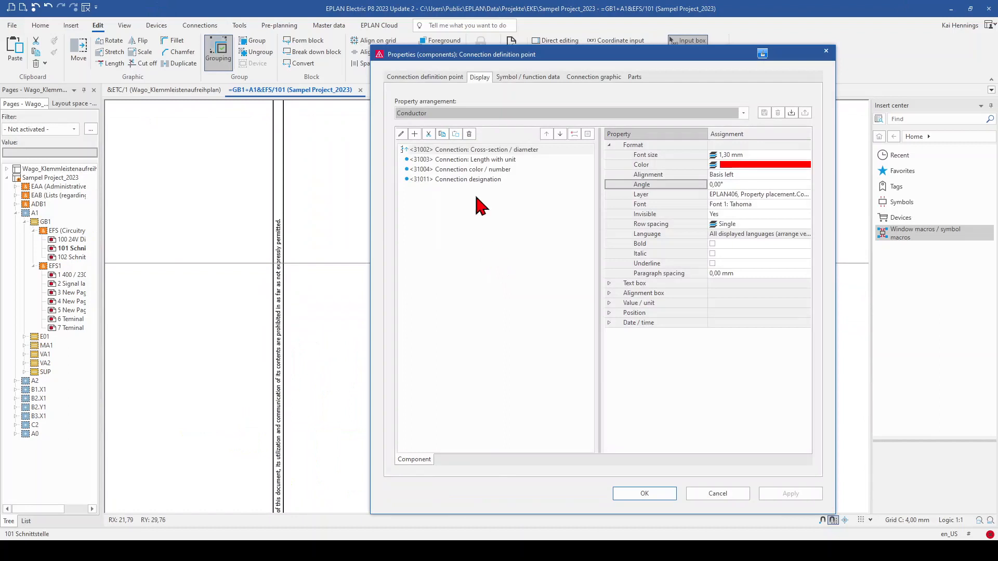
pyautogui.click(424, 76)
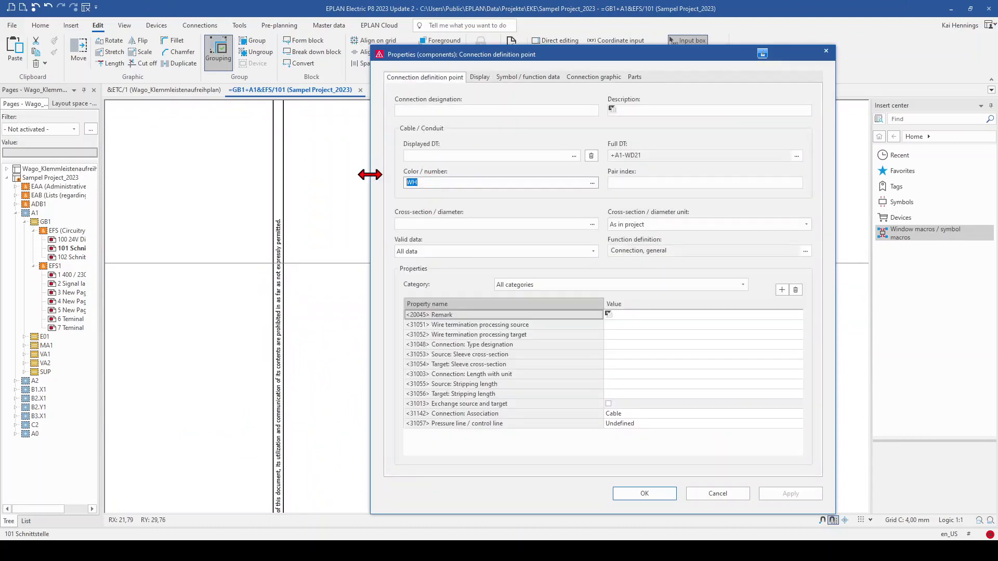
pyautogui.click(643, 493)
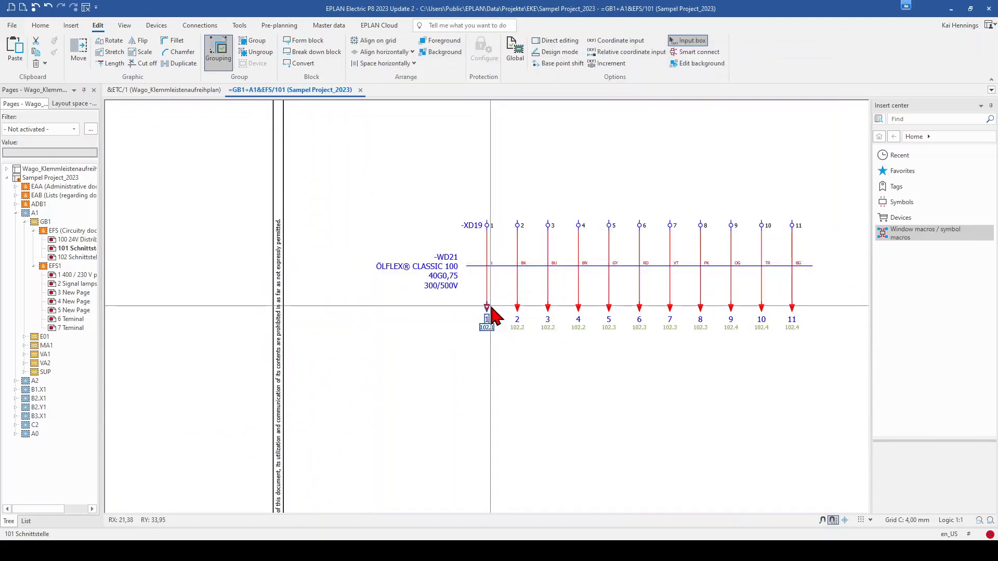